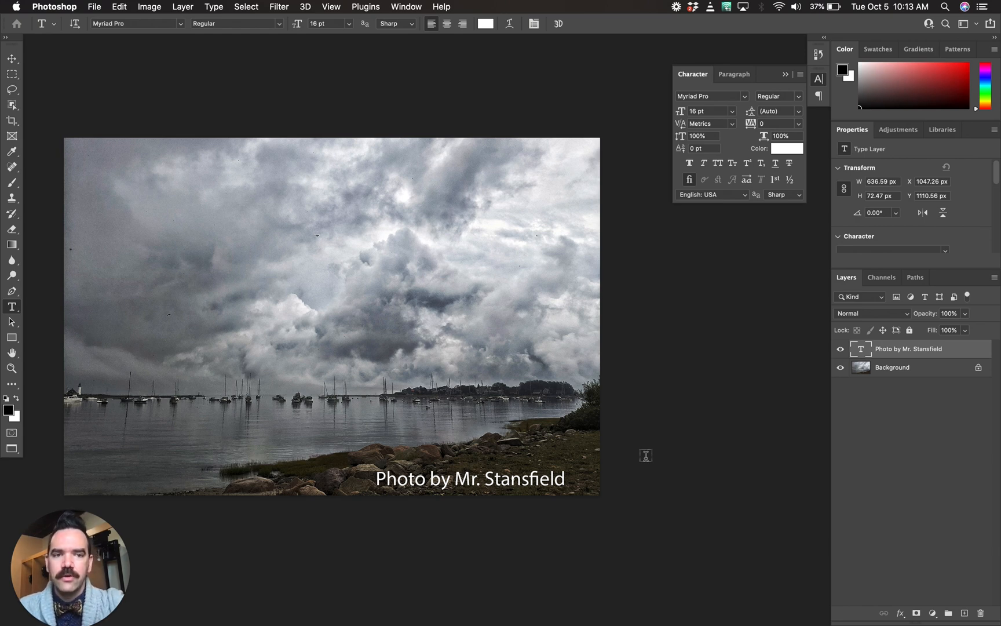
{"action": "mouse_move", "coordinate": [811, 58]}
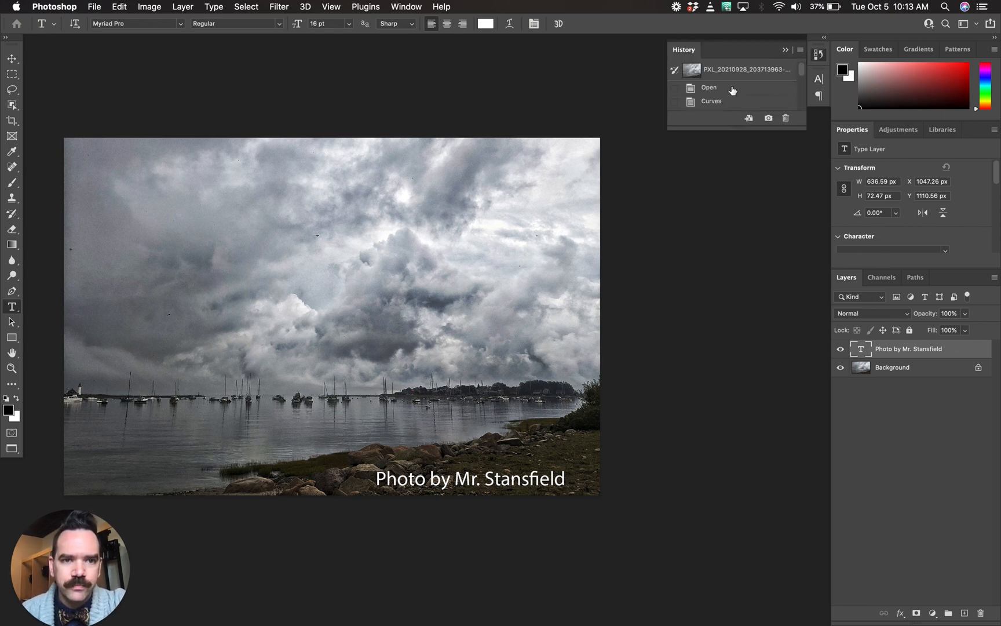
Step: Use the History panel to revert to the Image Size state, discarding the type layer
{"action": "left_click", "coordinate": [710, 87]}
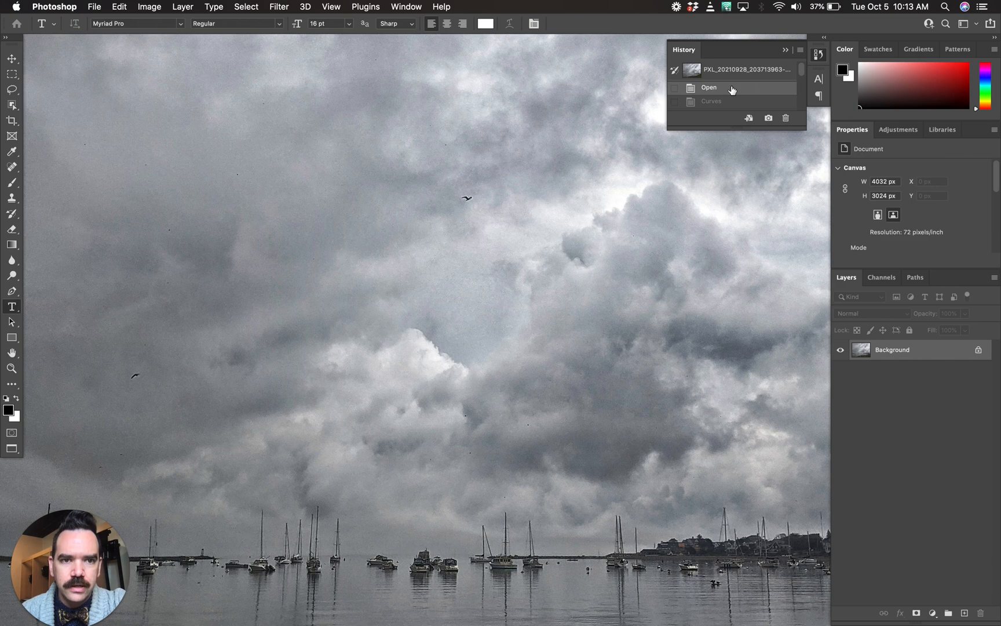
{"action": "scroll", "scroll_direction": "down", "scroll_amount": 3}
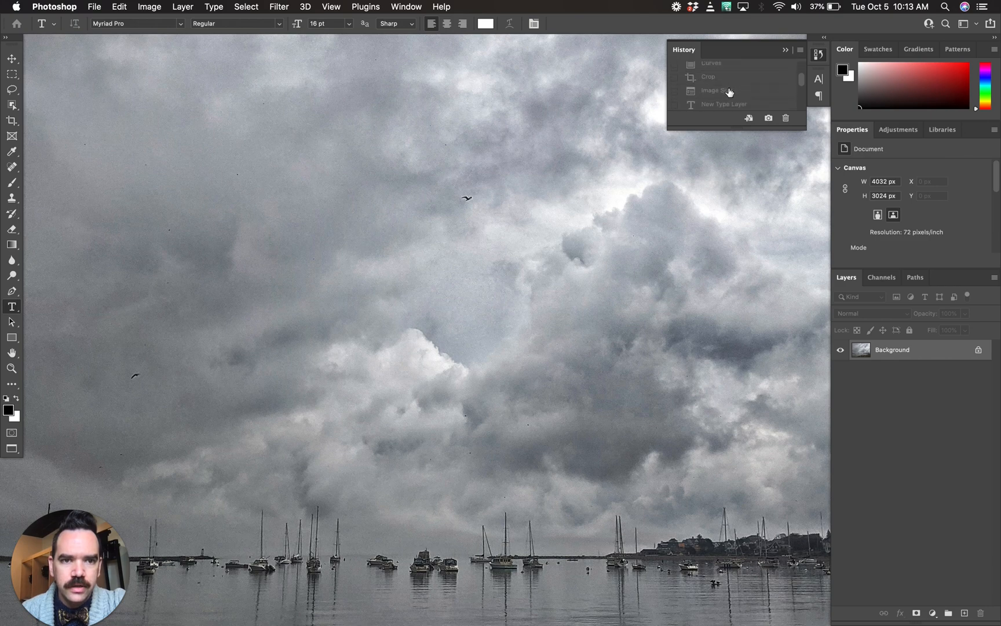
{"action": "left_click", "coordinate": [718, 90]}
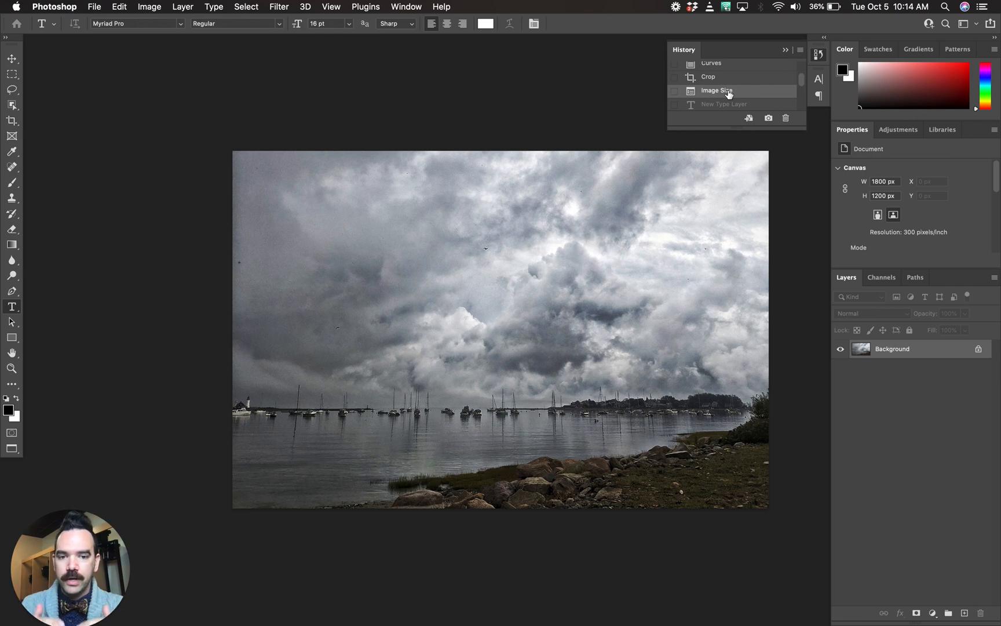
{"action": "mouse_move", "coordinate": [777, 231]}
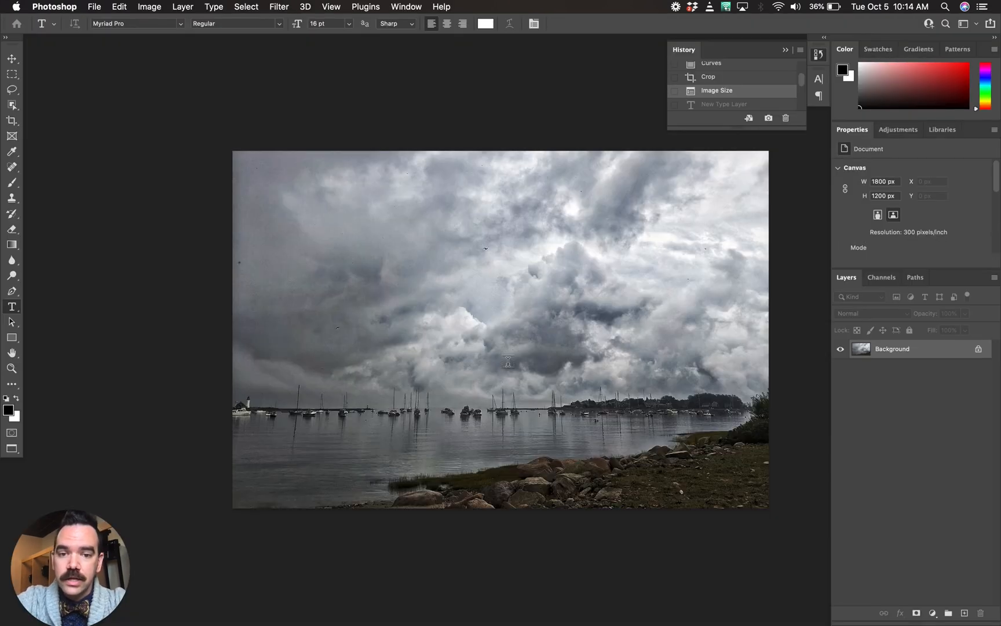
{"action": "mouse_move", "coordinate": [12, 307]}
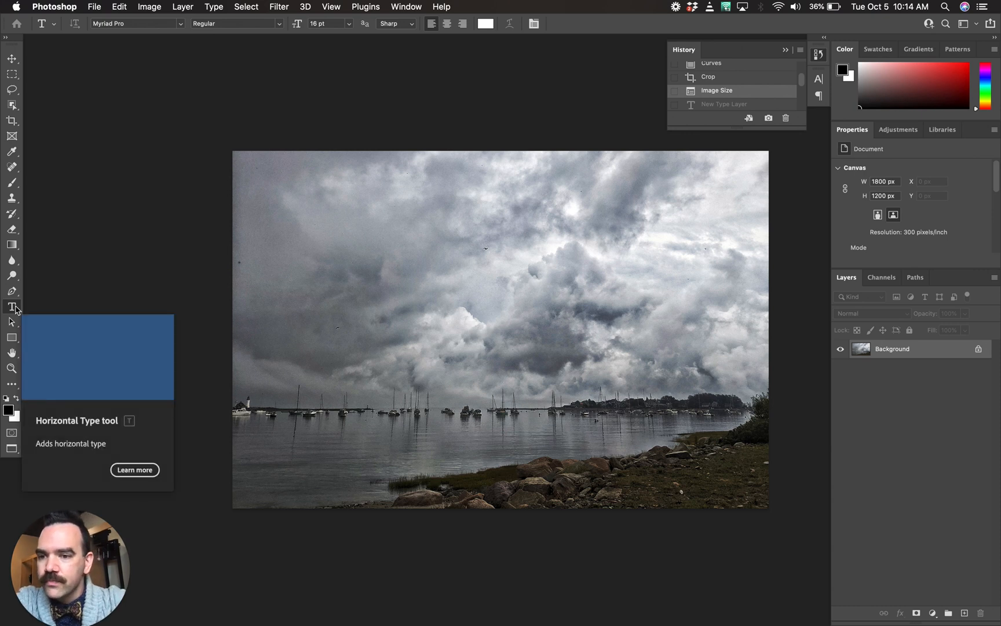
{"action": "mouse_move", "coordinate": [11, 337]}
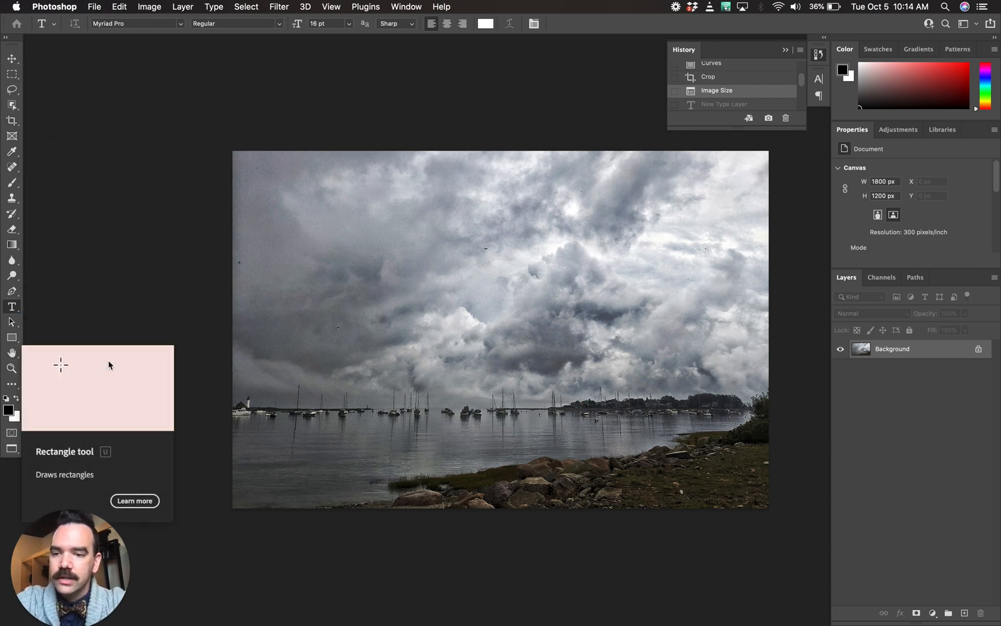
{"action": "left_click", "coordinate": [11, 306]}
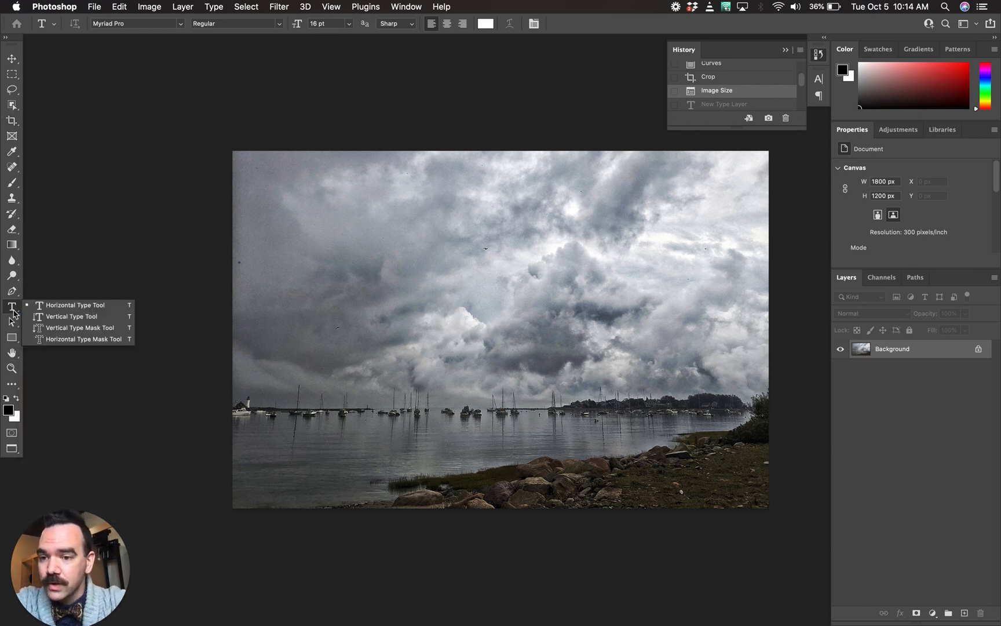
{"action": "mouse_move", "coordinate": [72, 316]}
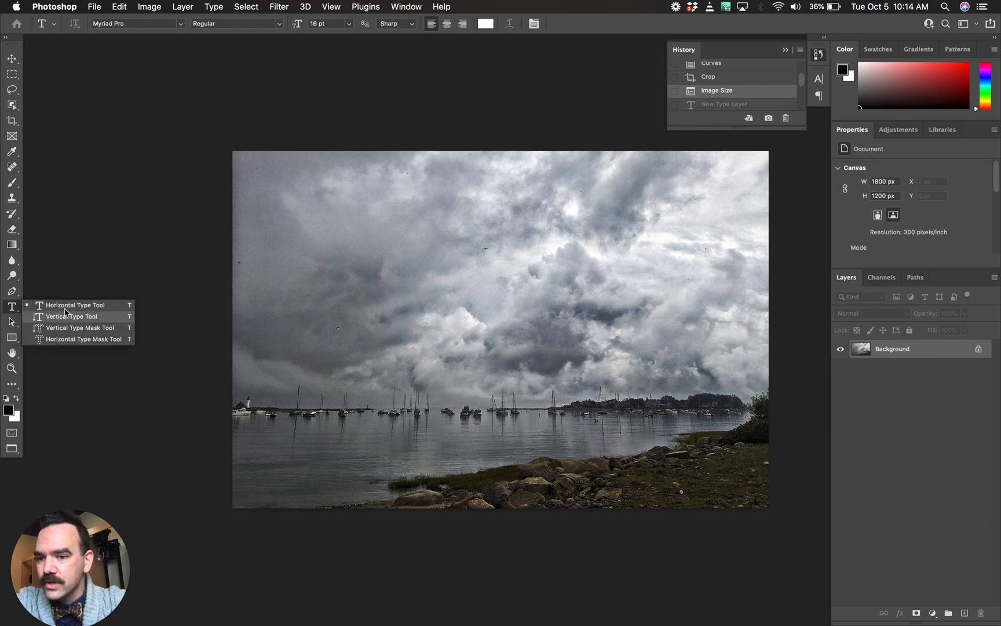
{"action": "mouse_move", "coordinate": [53, 309]}
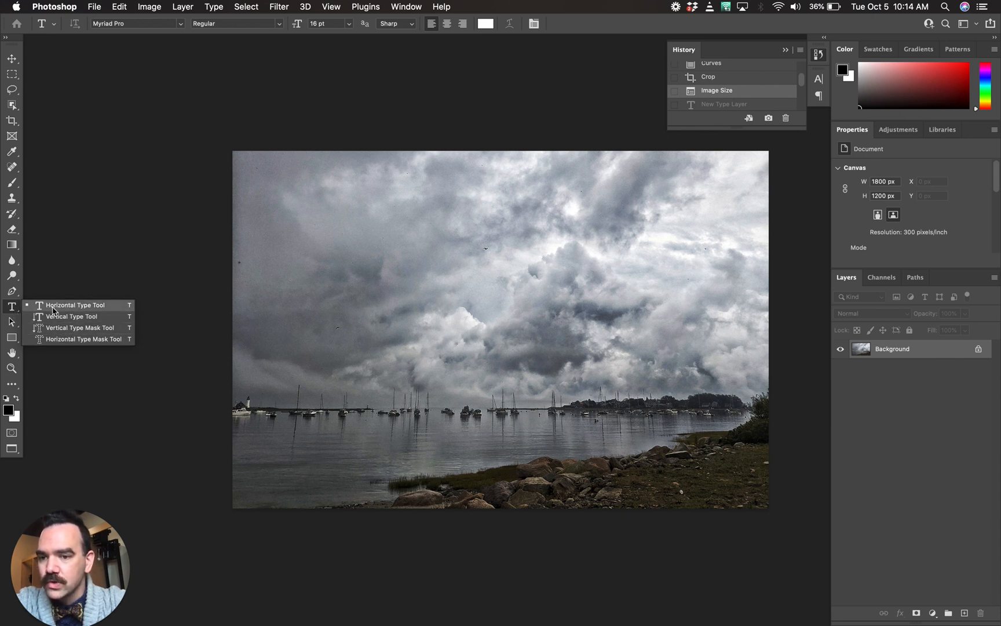
{"action": "left_click", "coordinate": [74, 305]}
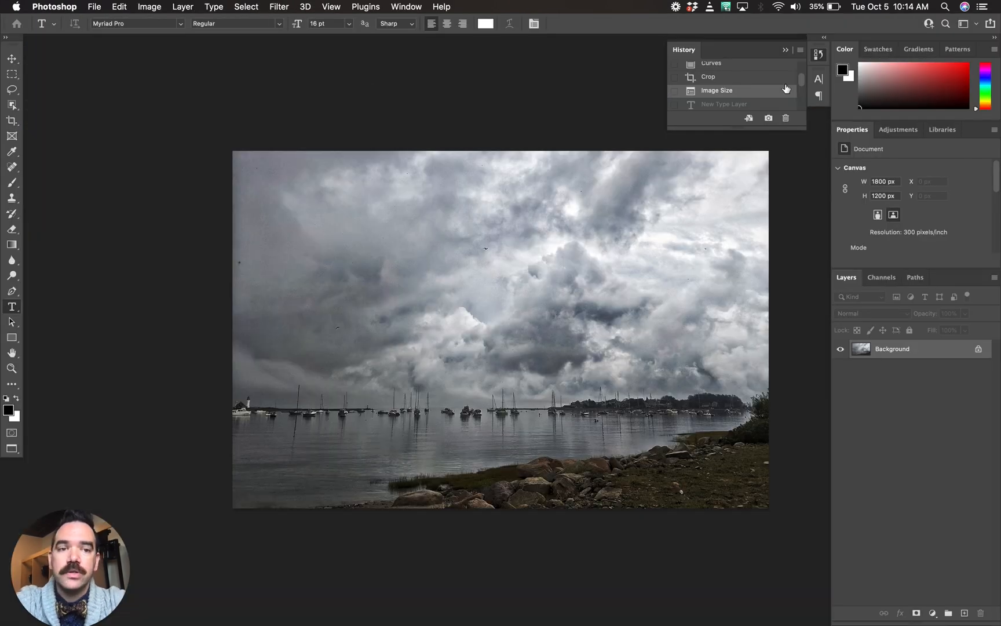
{"action": "mouse_move", "coordinate": [819, 78]}
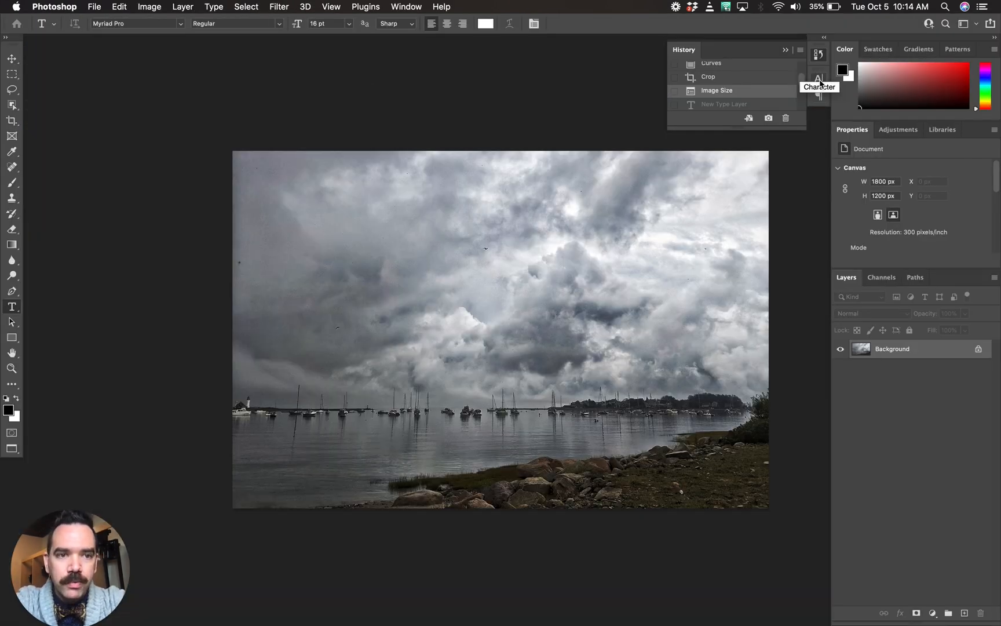
Step: Show the Character panel from the Window list and flip to the Paragraph settings
{"action": "left_click", "coordinate": [405, 7]}
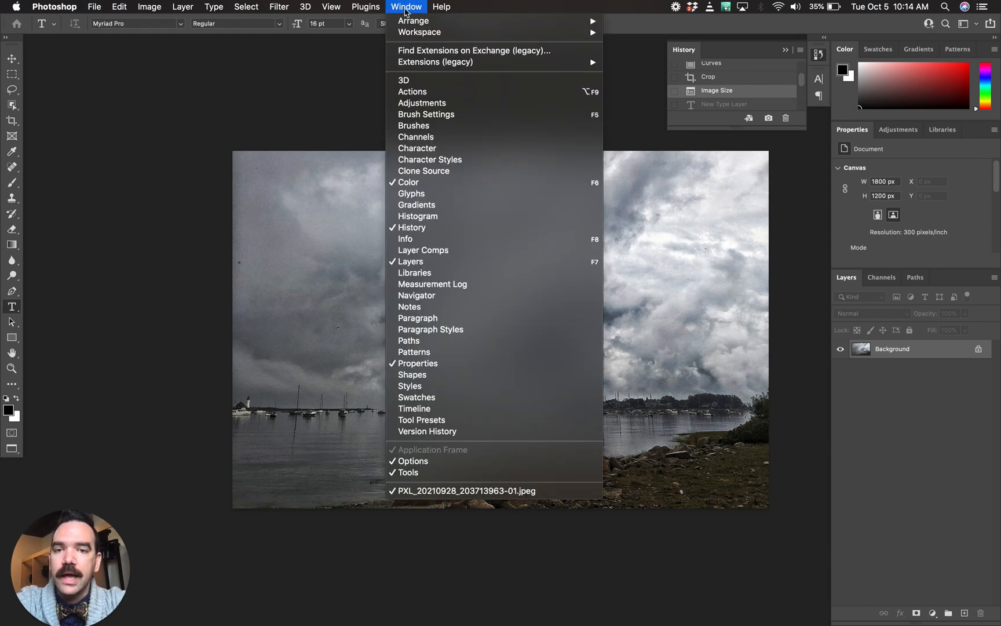
{"action": "mouse_move", "coordinate": [424, 171]}
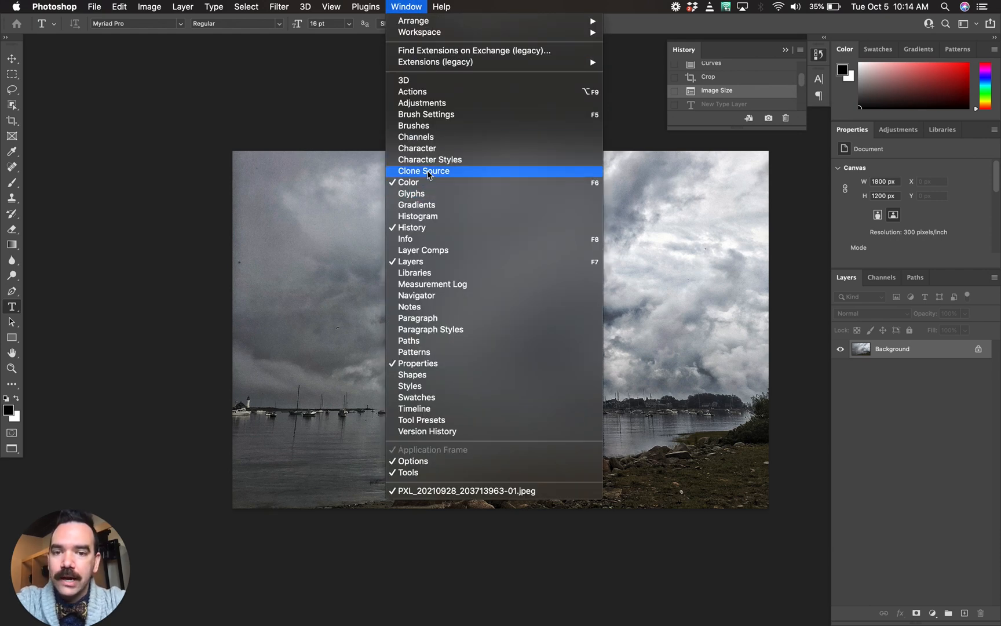
{"action": "mouse_move", "coordinate": [417, 148]}
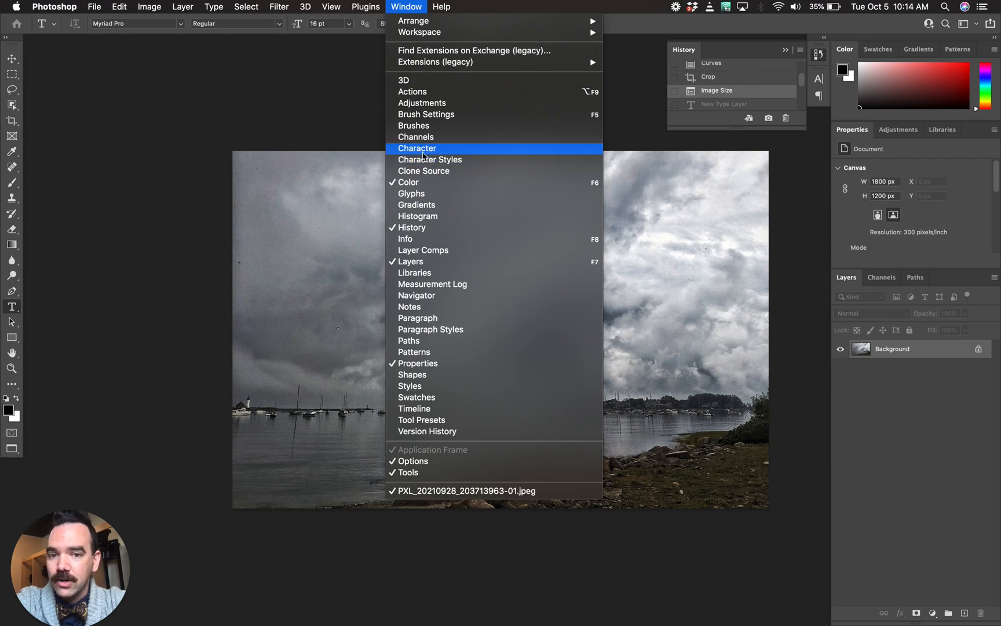
{"action": "left_click", "coordinate": [417, 149]}
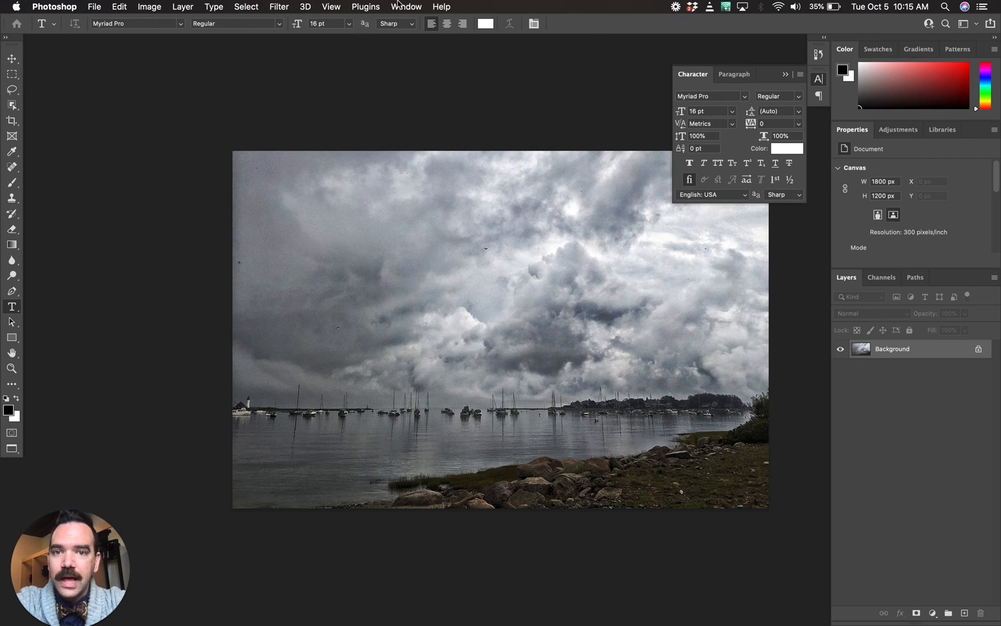
{"action": "left_click", "coordinate": [405, 7]}
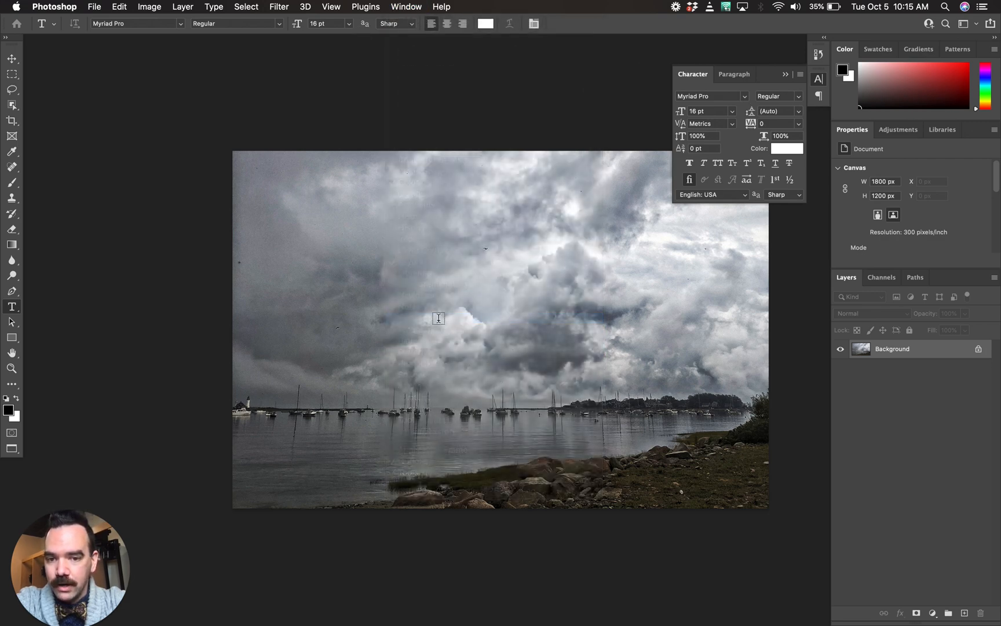
{"action": "left_click", "coordinate": [734, 74]}
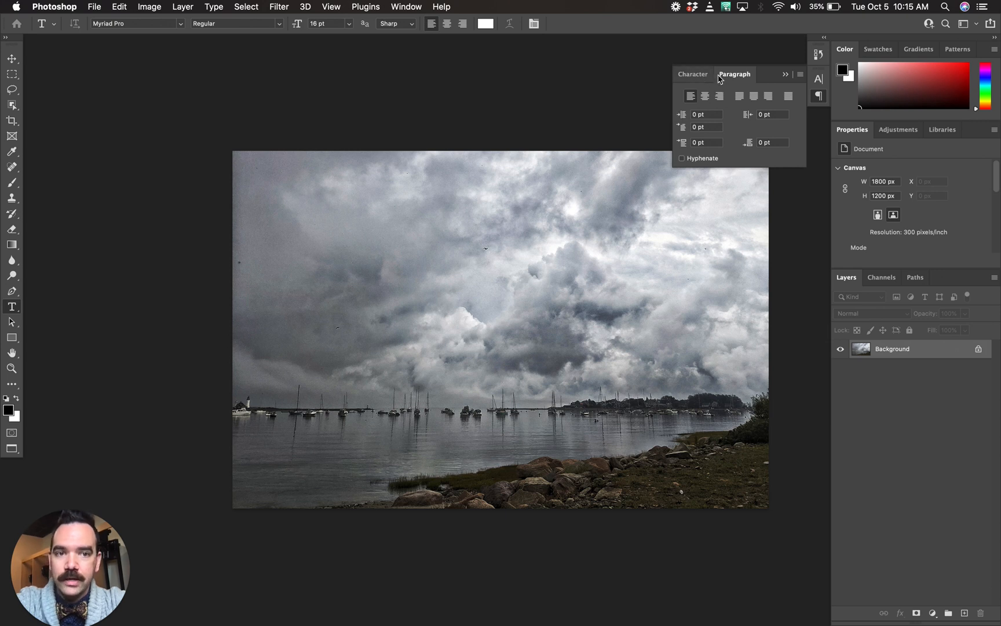
{"action": "mouse_move", "coordinate": [705, 80]}
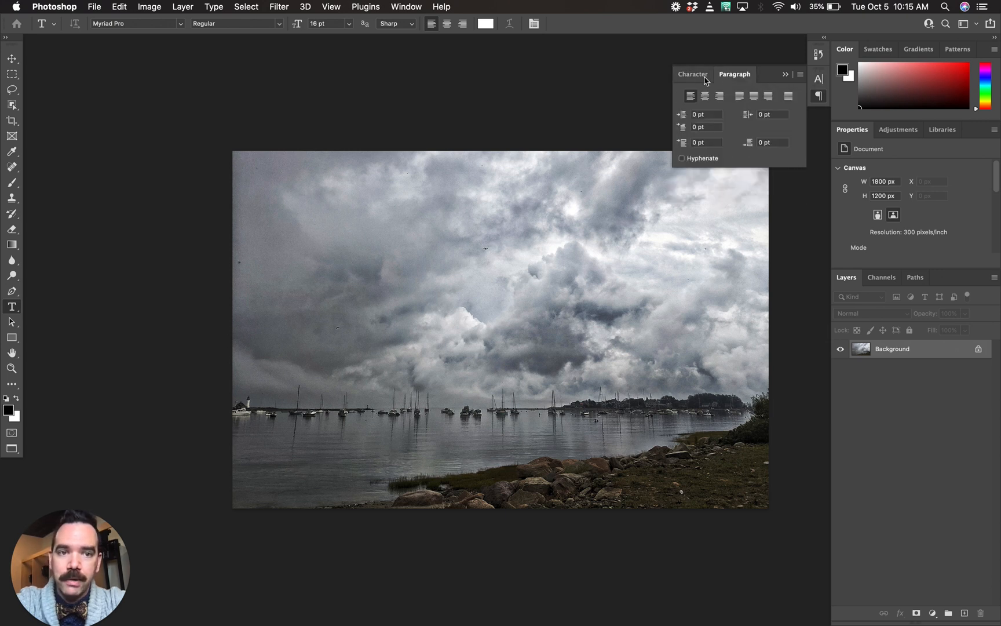
{"action": "left_click", "coordinate": [820, 96]}
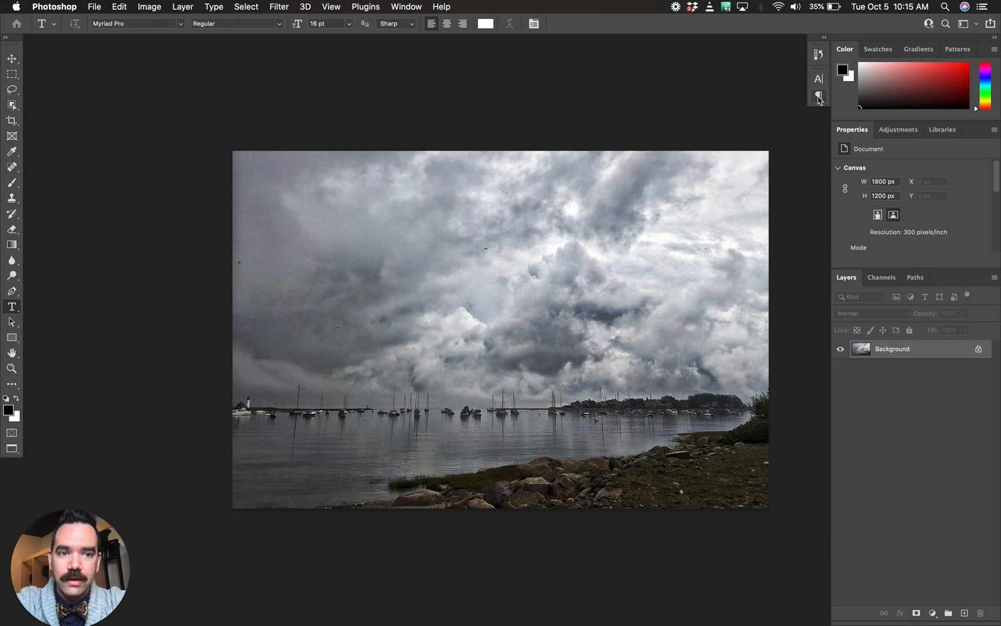
{"action": "left_click", "coordinate": [820, 96]}
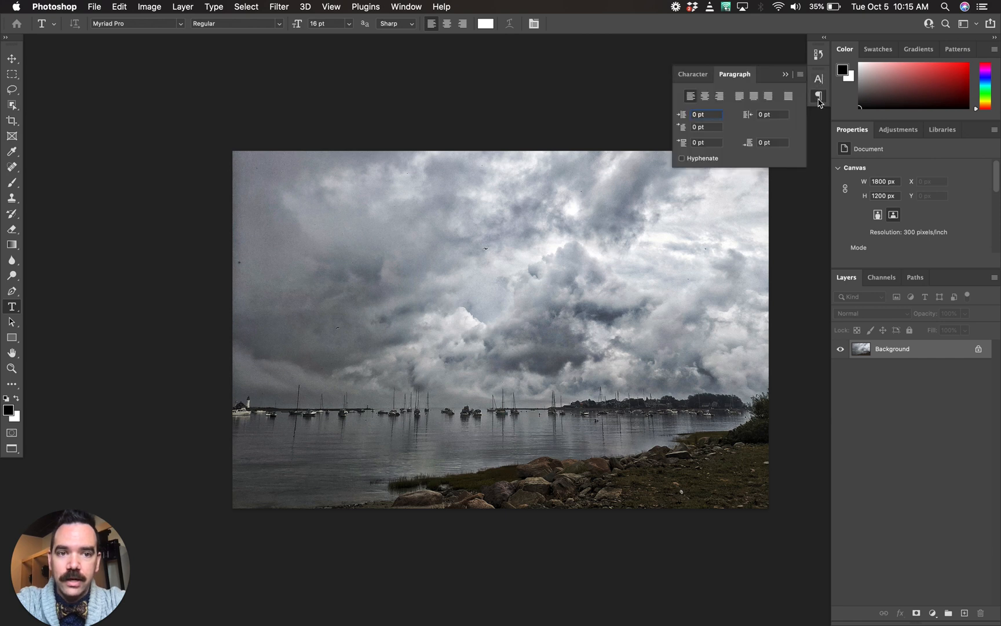
{"action": "mouse_move", "coordinate": [732, 88]}
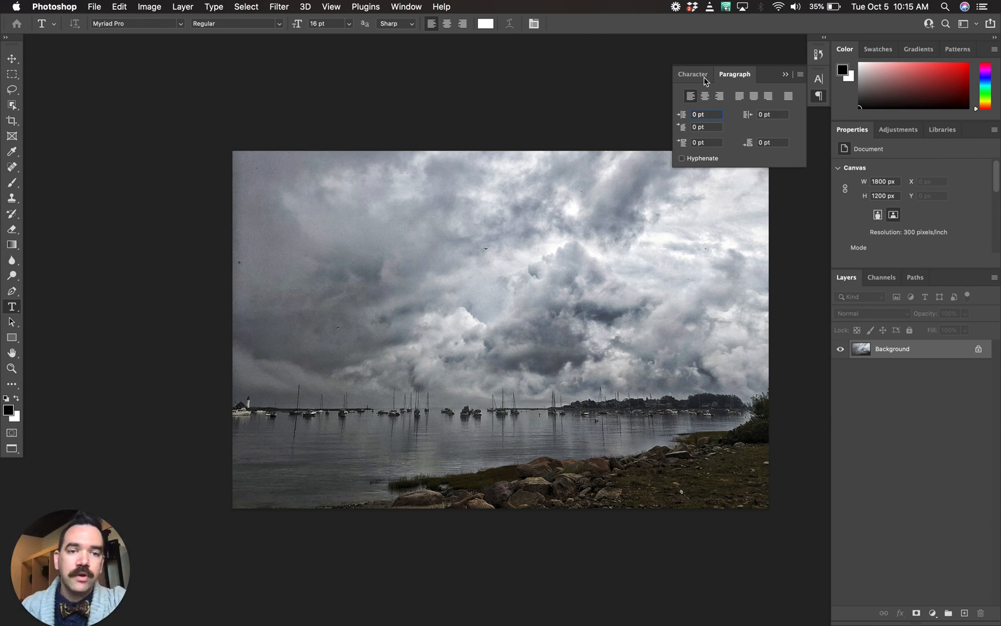
Step: Return to the Character settings and collapse the panel back into the dock
{"action": "left_click", "coordinate": [692, 74]}
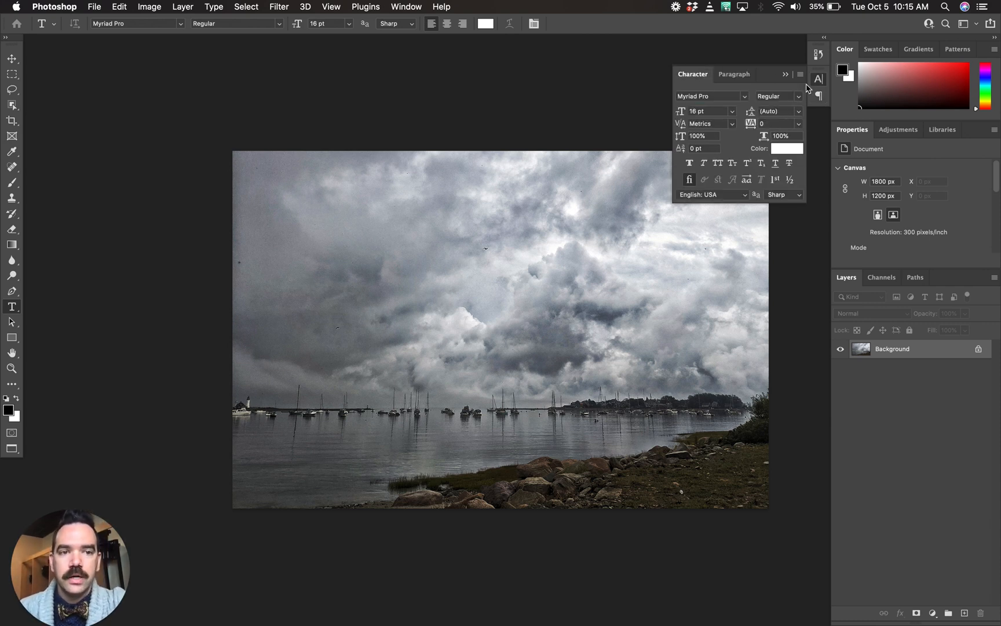
{"action": "mouse_move", "coordinate": [768, 93]}
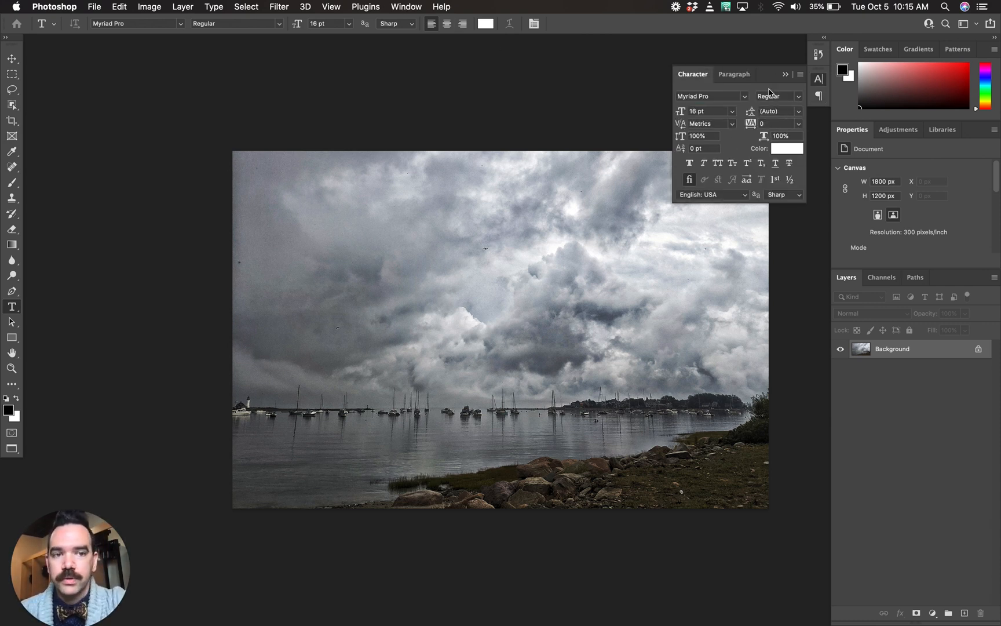
{"action": "mouse_move", "coordinate": [818, 79]}
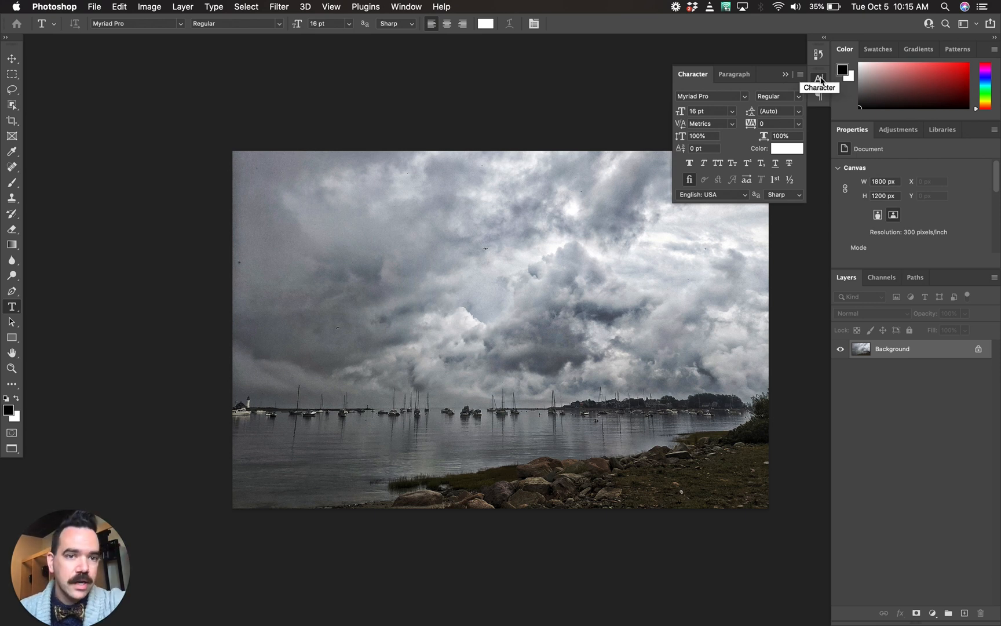
{"action": "left_click", "coordinate": [819, 79]}
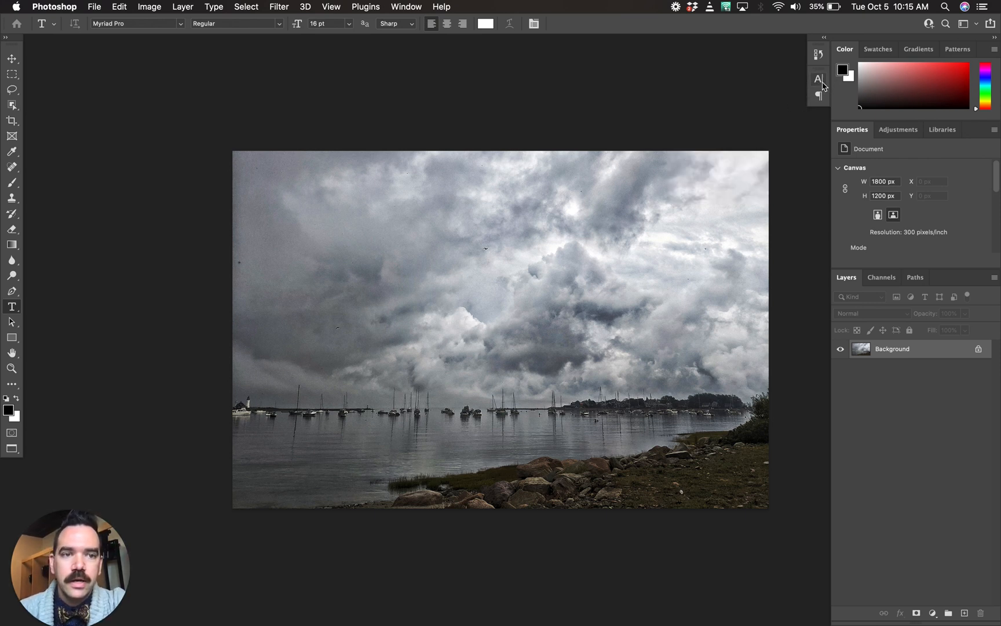
{"action": "left_click", "coordinate": [818, 79]}
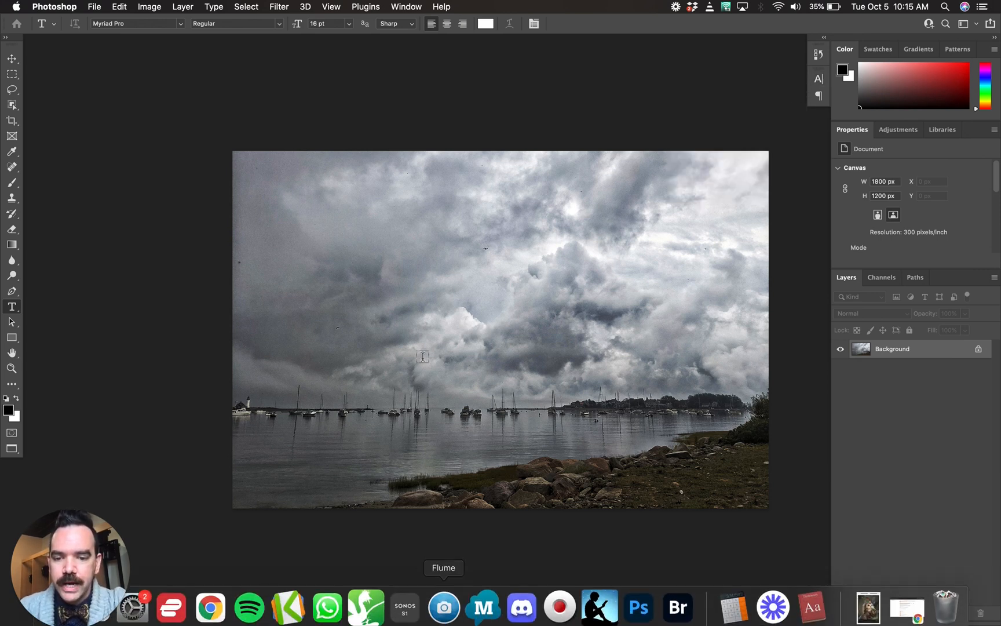
{"action": "left_click", "coordinate": [210, 606]}
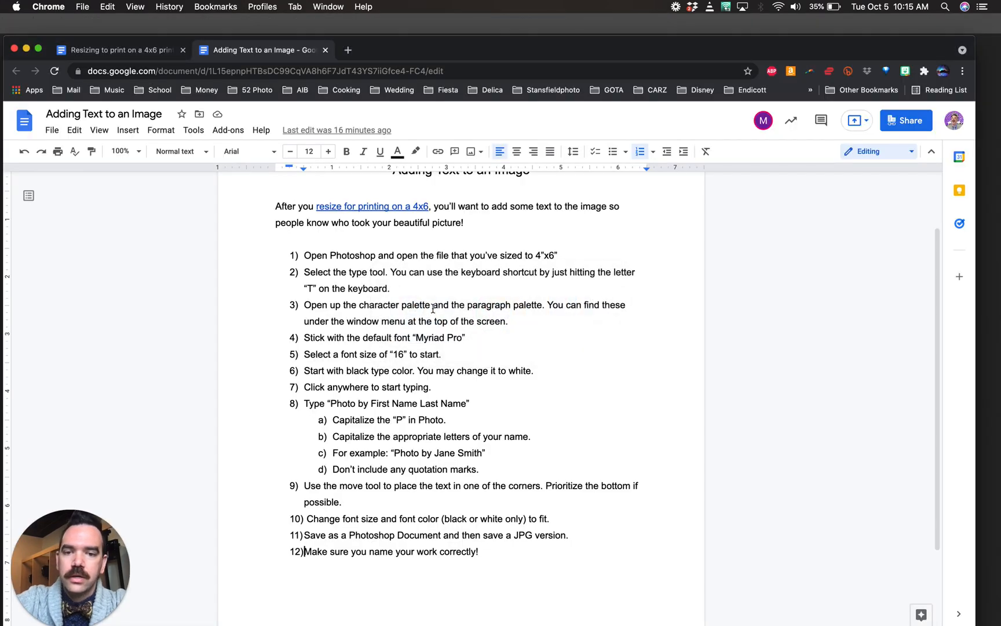
{"action": "scroll", "scroll_direction": "down", "scroll_amount": 3}
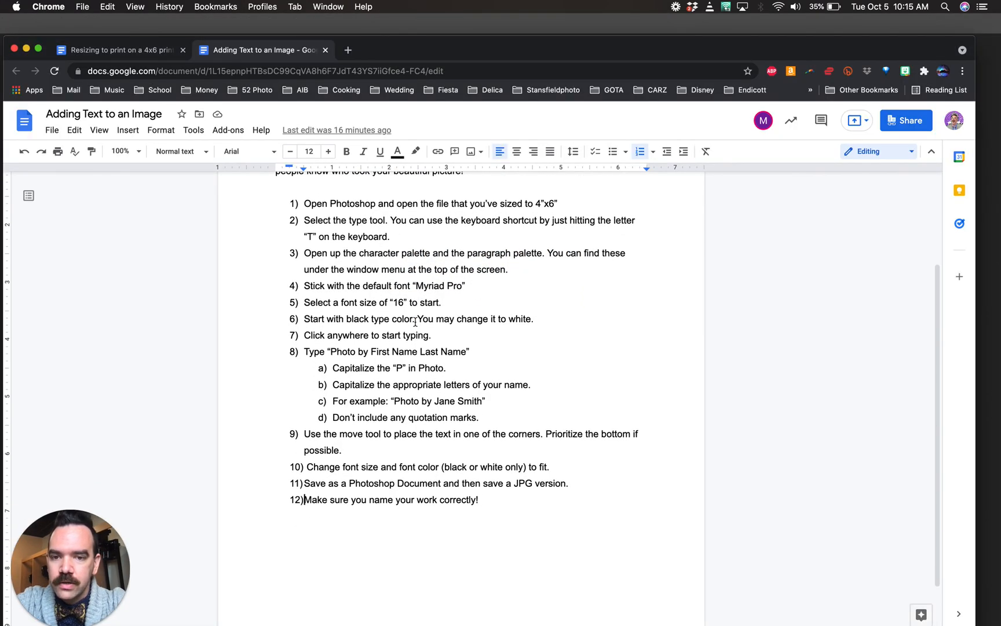
{"action": "mouse_move", "coordinate": [445, 326]}
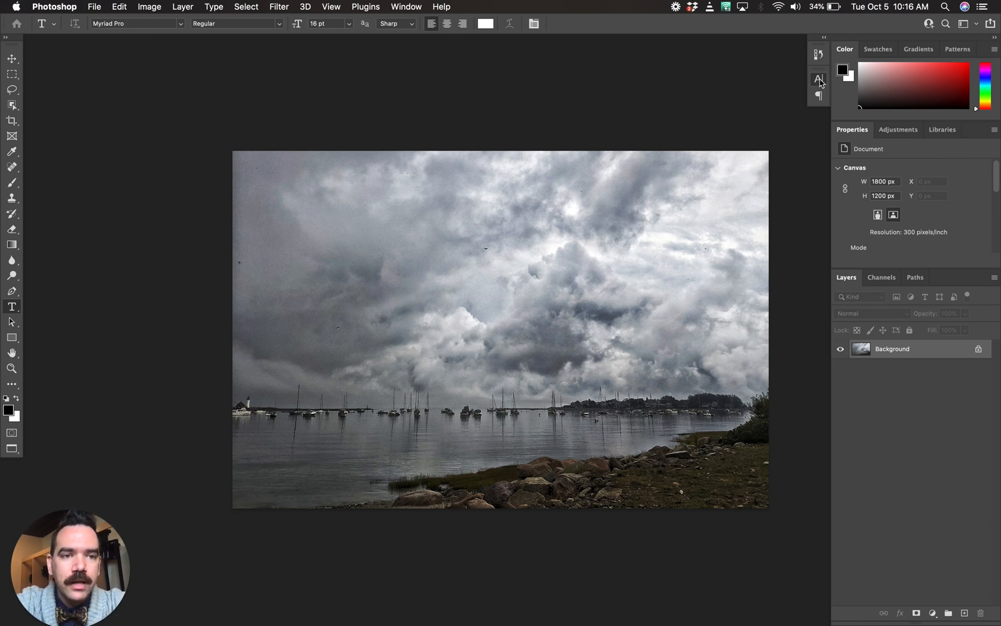
Step: Bring up the Character settings and try red as the text colour
{"action": "left_click", "coordinate": [818, 79]}
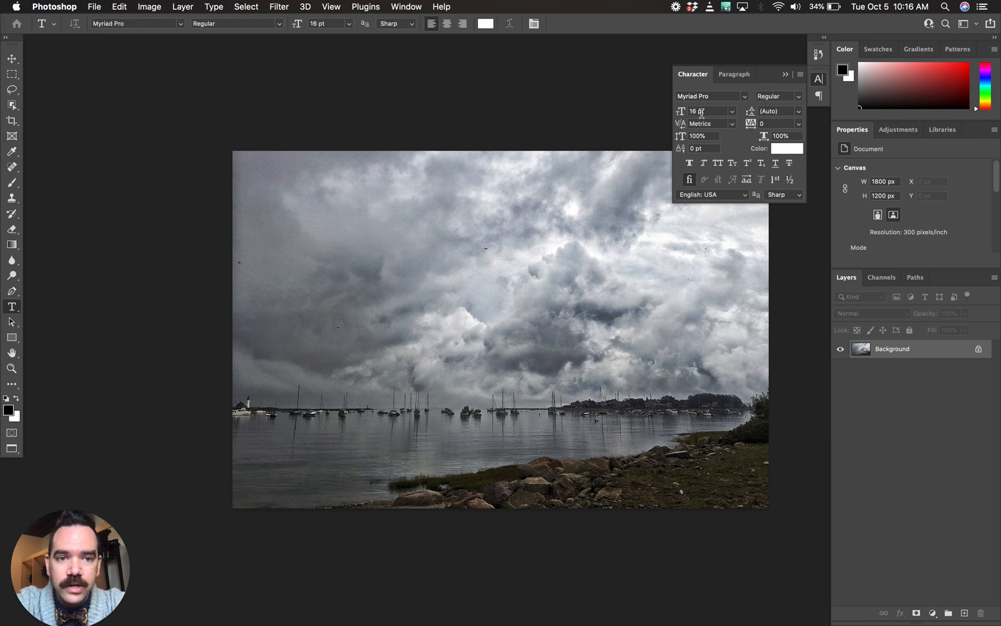
{"action": "mouse_move", "coordinate": [656, 149]}
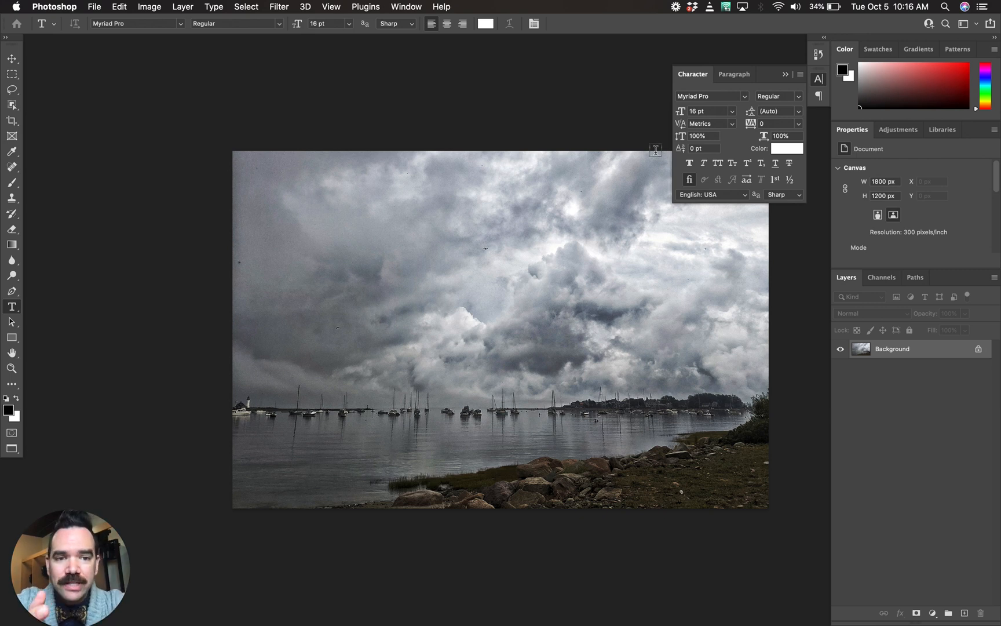
{"action": "left_click", "coordinate": [818, 80]}
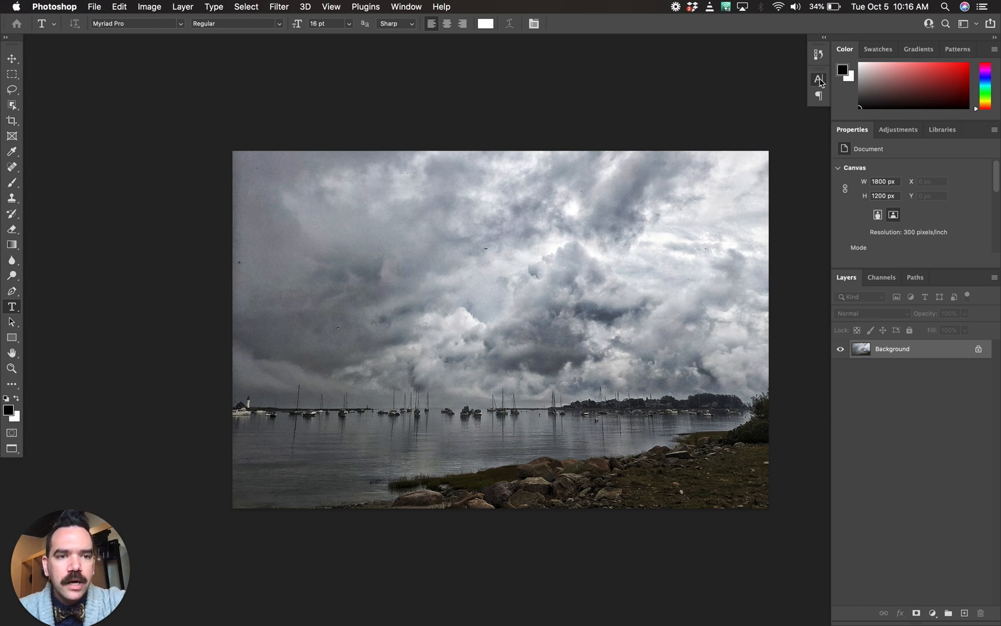
{"action": "left_click", "coordinate": [818, 79]}
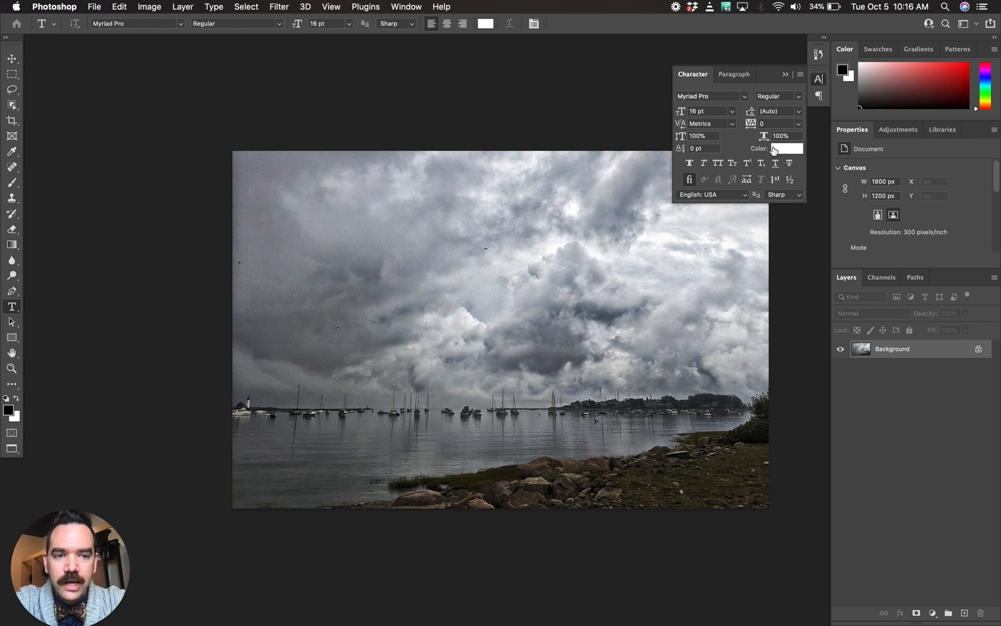
{"action": "left_click", "coordinate": [787, 148]}
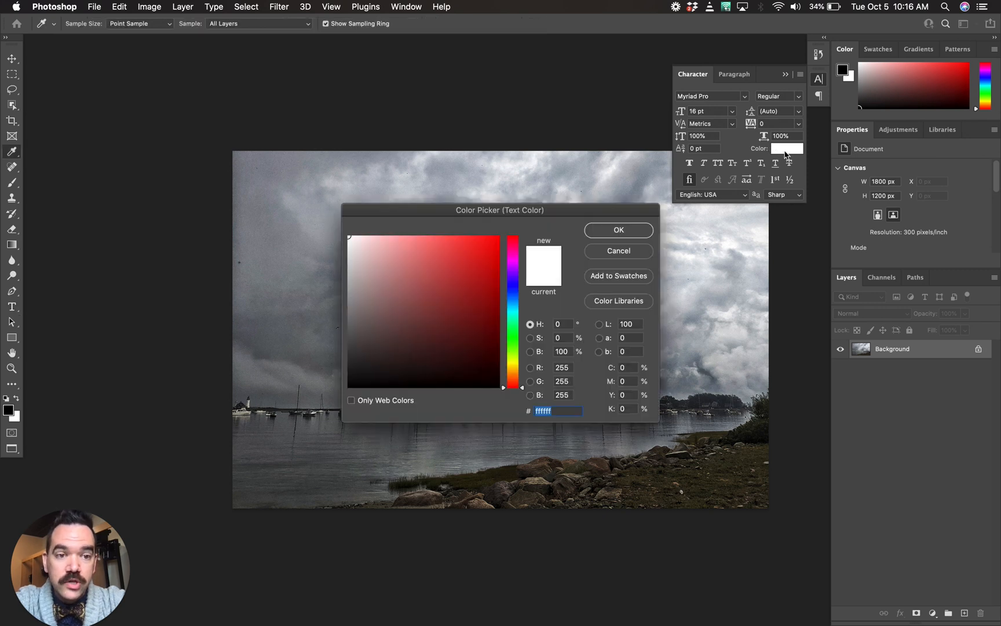
{"action": "mouse_move", "coordinate": [785, 153]}
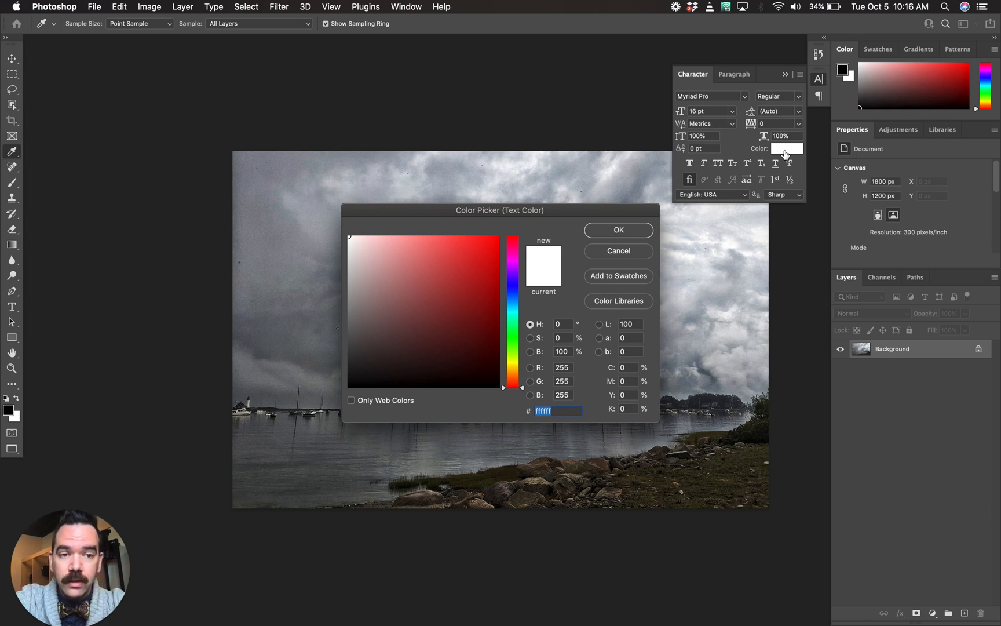
{"action": "left_click", "coordinate": [616, 229]}
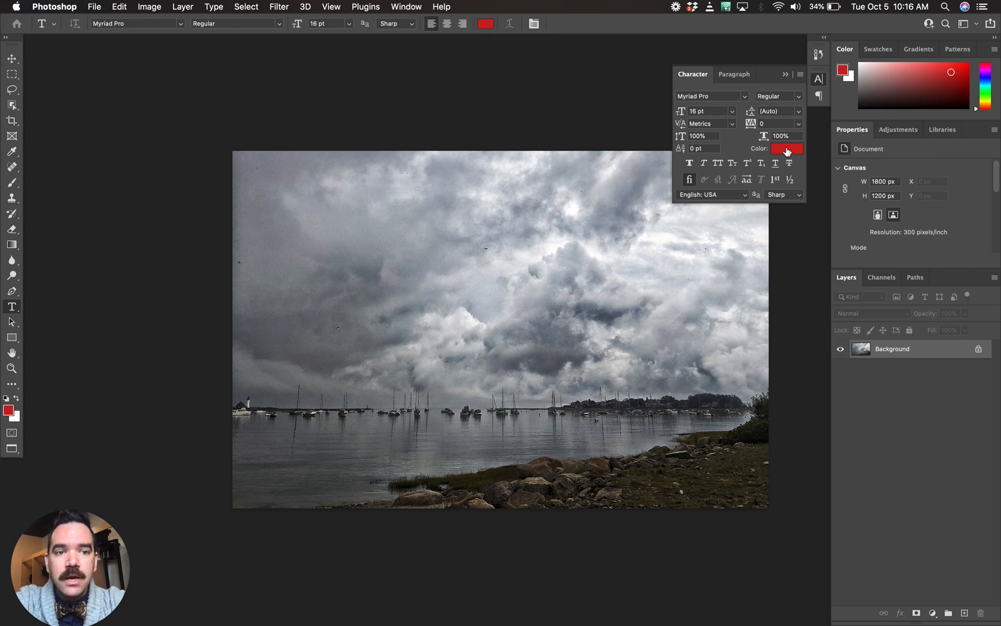
Step: Set the text colour to black (hex 000000) in the Color Picker
{"action": "left_click", "coordinate": [786, 149]}
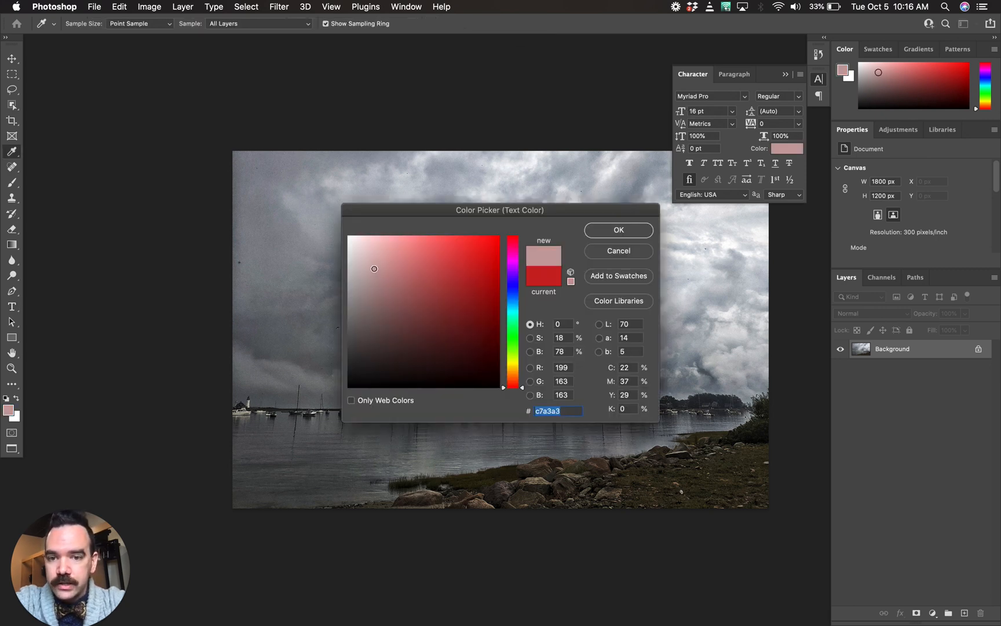
{"action": "left_click", "coordinate": [351, 348]}
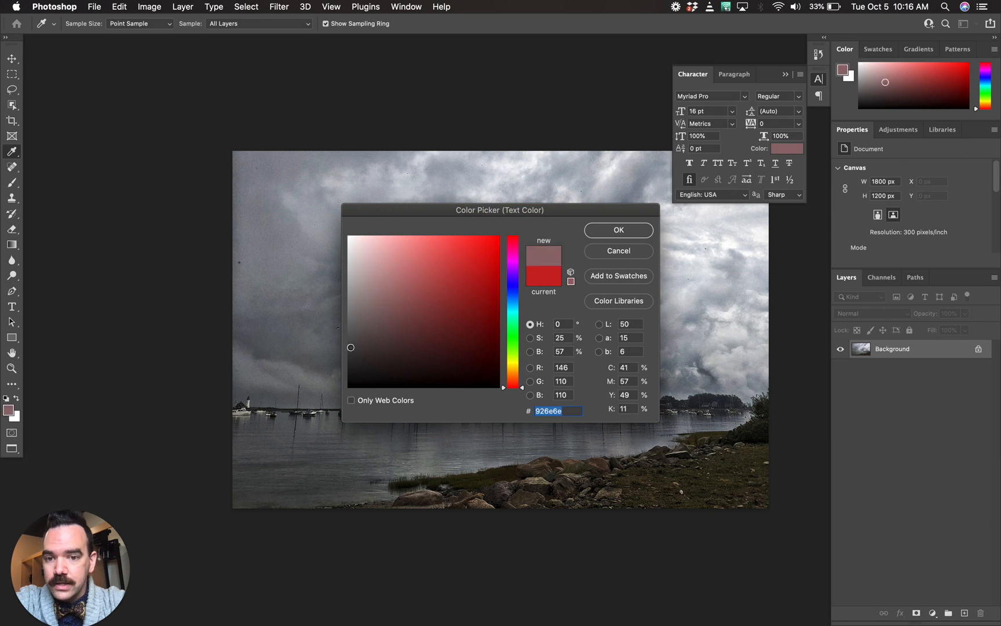
{"action": "type", "text": "000000"}
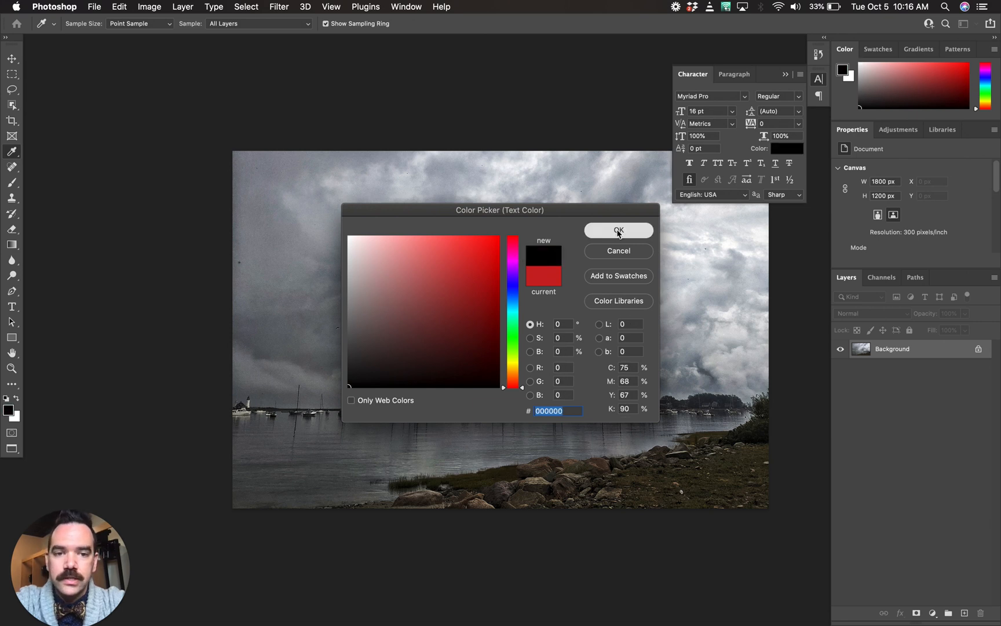
{"action": "left_click", "coordinate": [617, 230]}
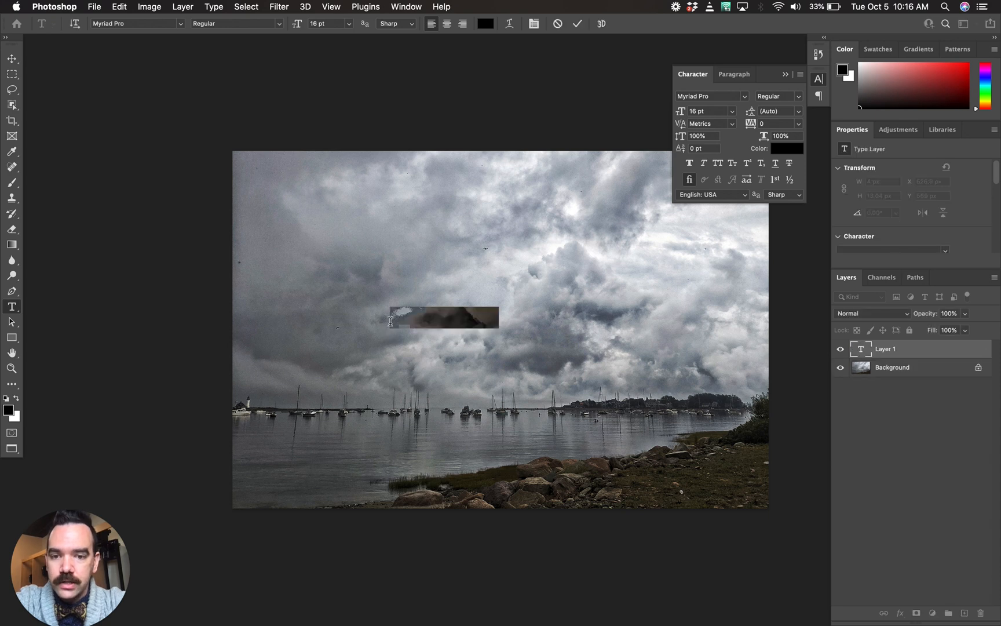
Step: Replace the Lorem Ipsum placeholder with 'Photo by Mr. Stansfield' and commit the caption
{"action": "type", "text": "Lorem Ipsum"}
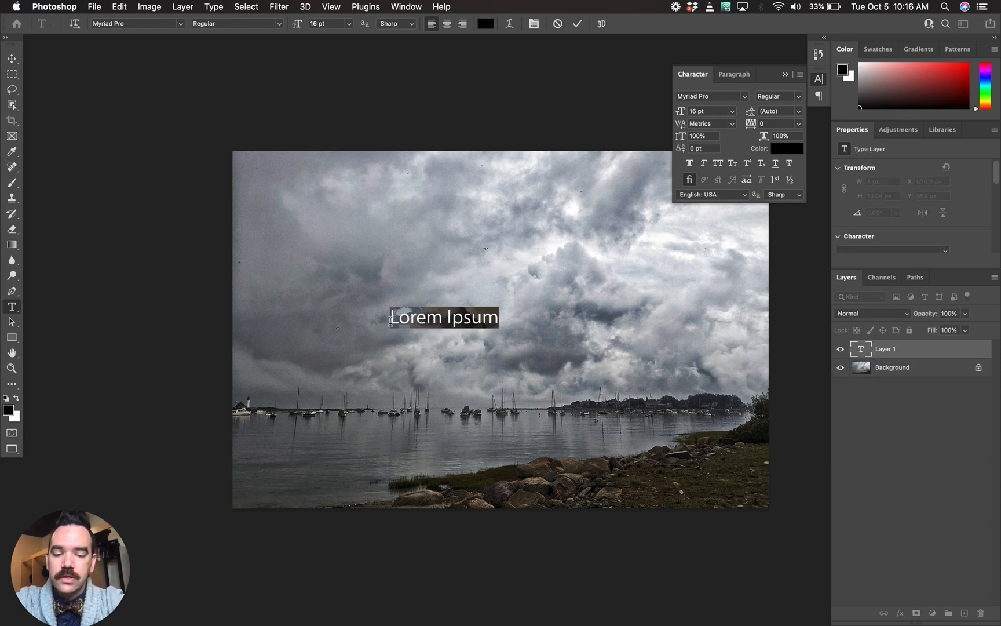
{"action": "type", "text": "Photo"}
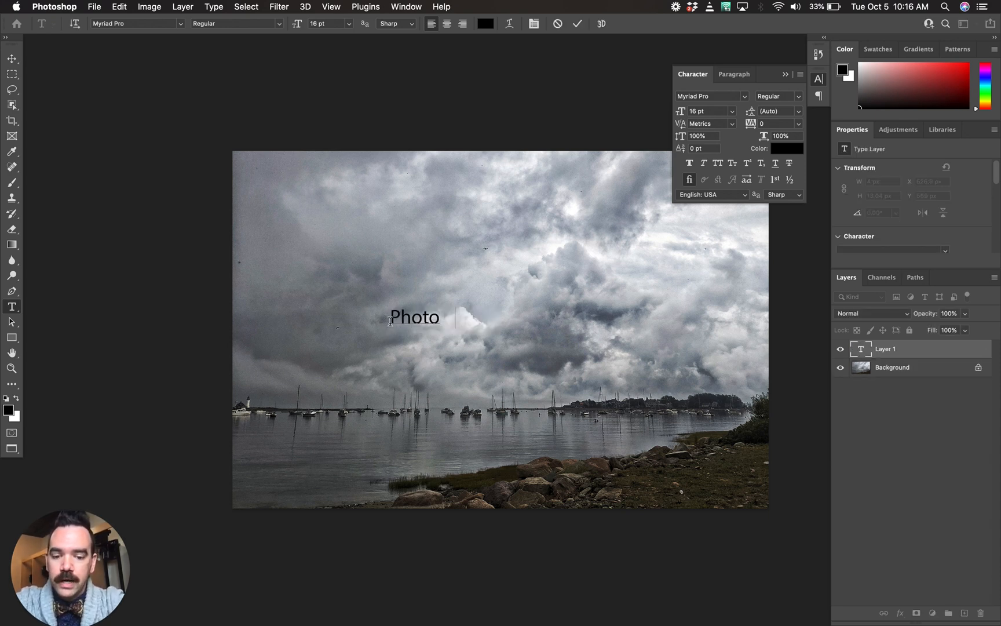
{"action": "type", "text": "by"}
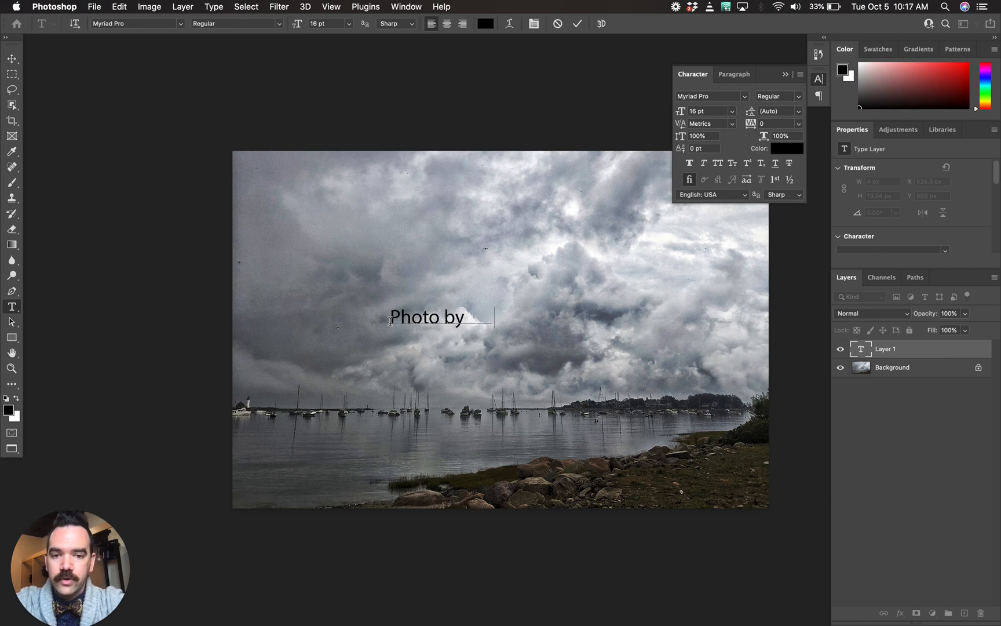
{"action": "type", "text": "Mr."}
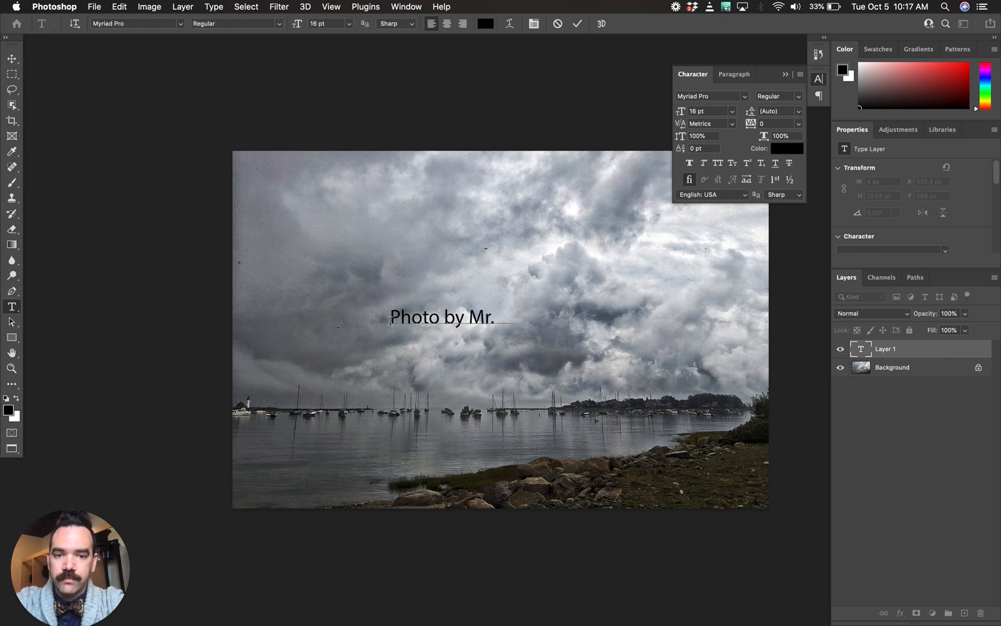
{"action": "type", "text": "Stansfield"}
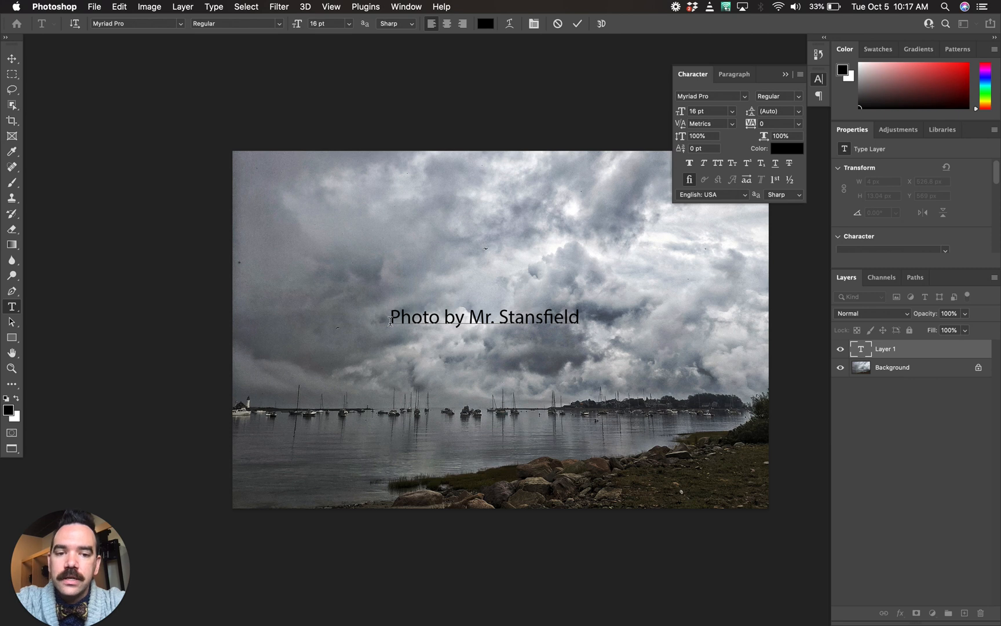
{"action": "left_click", "coordinate": [577, 23]}
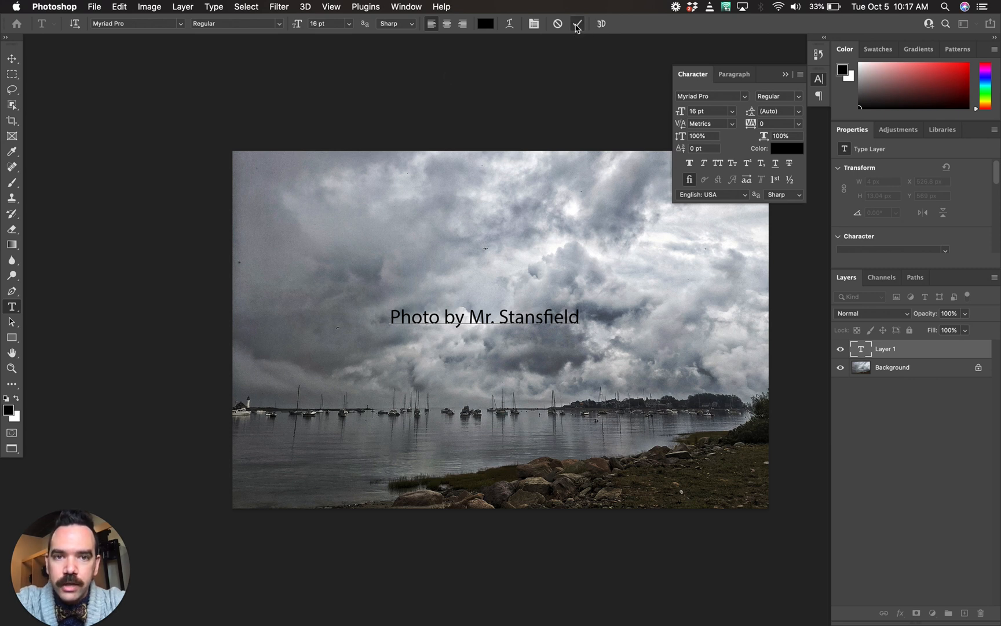
{"action": "left_click", "coordinate": [576, 23]}
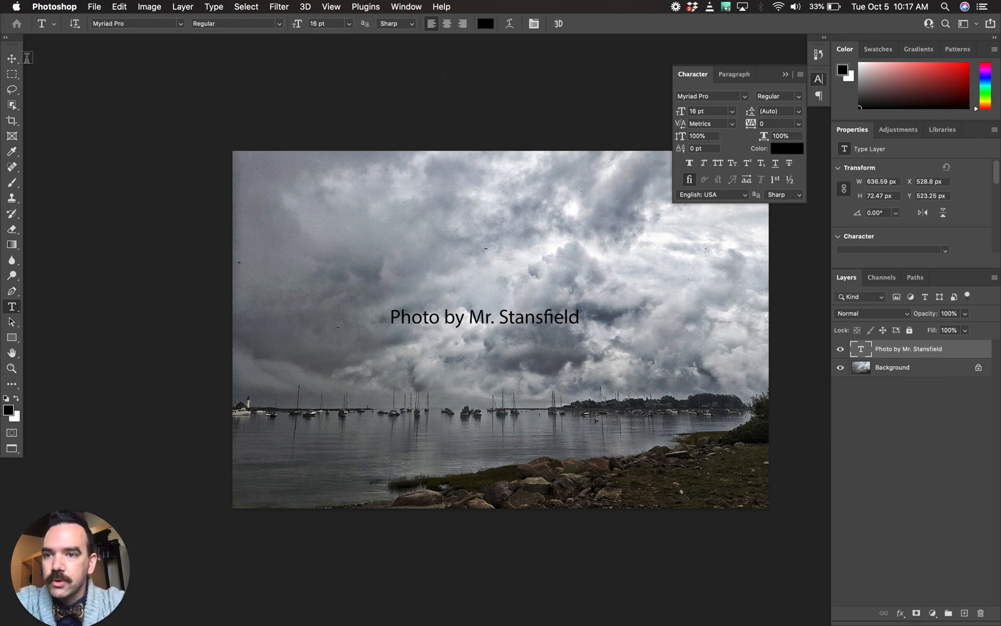
Step: Switch to the Move tool to reposition the caption
{"action": "left_click", "coordinate": [12, 59]}
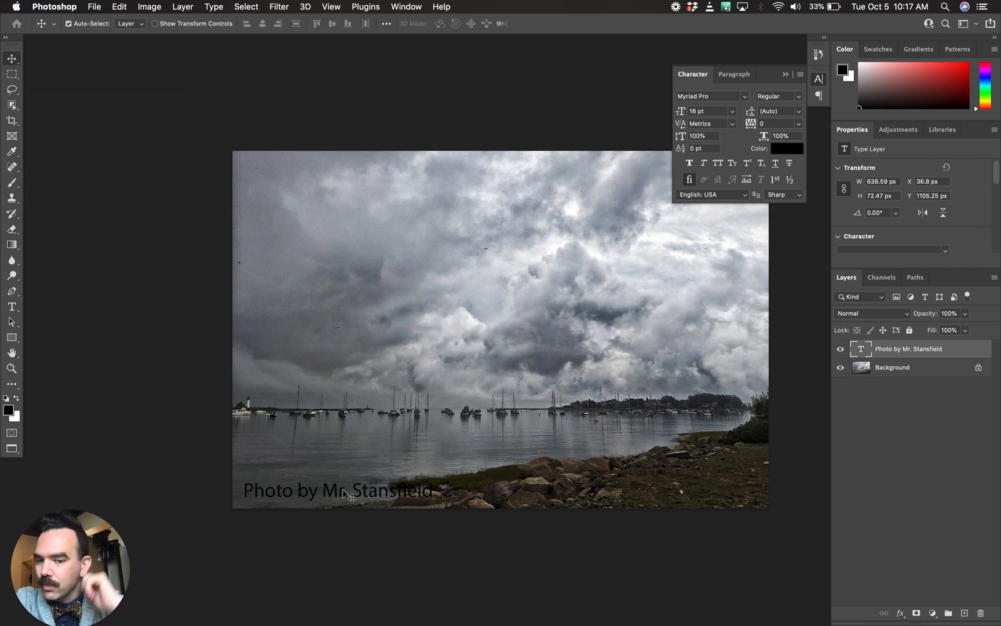
{"action": "mouse_move", "coordinate": [389, 491]}
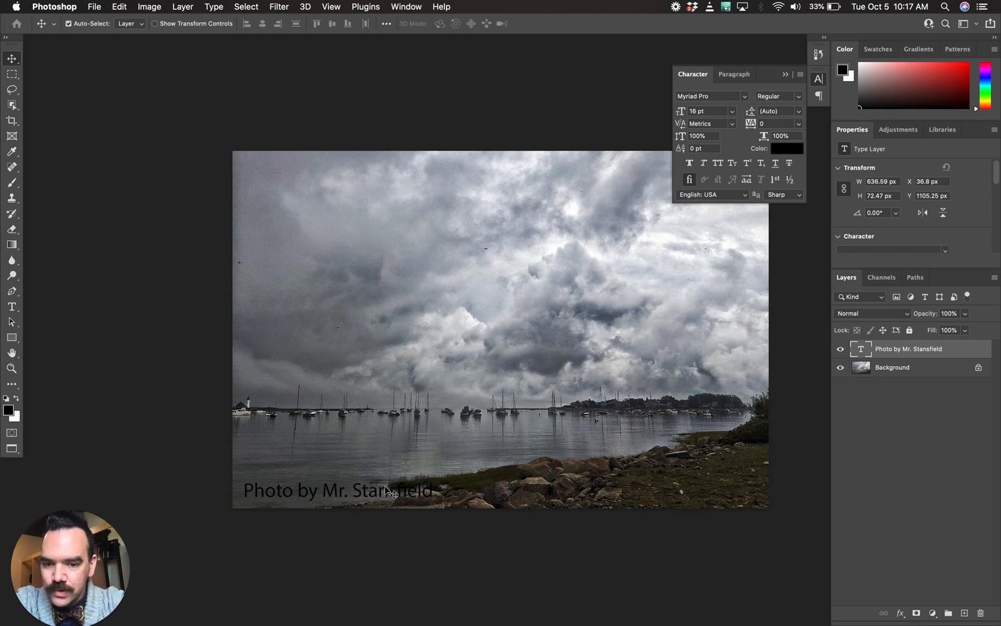
{"action": "mouse_move", "coordinate": [430, 452]}
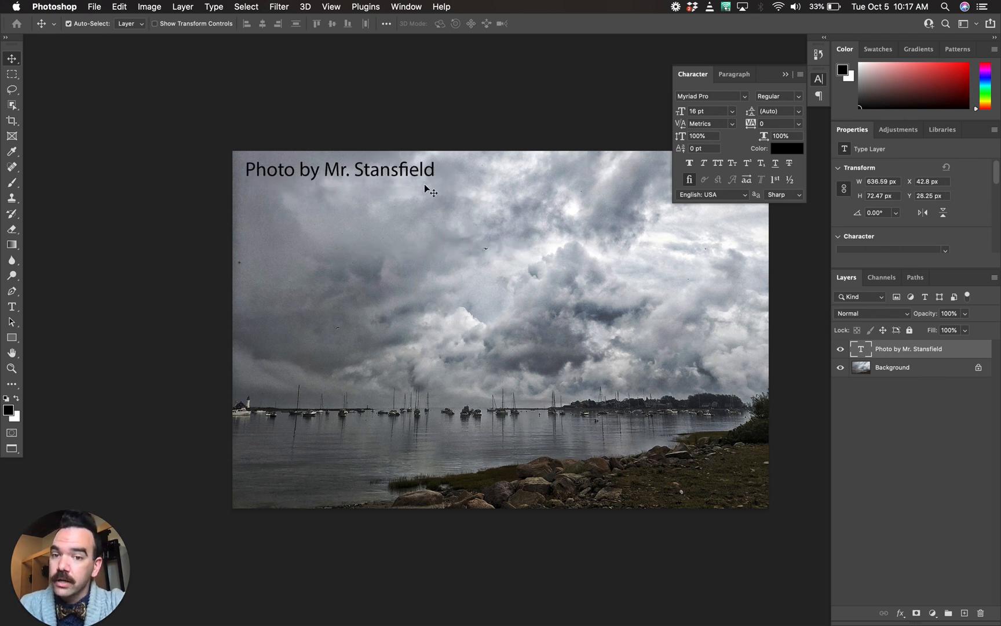
{"action": "mouse_move", "coordinate": [818, 79]}
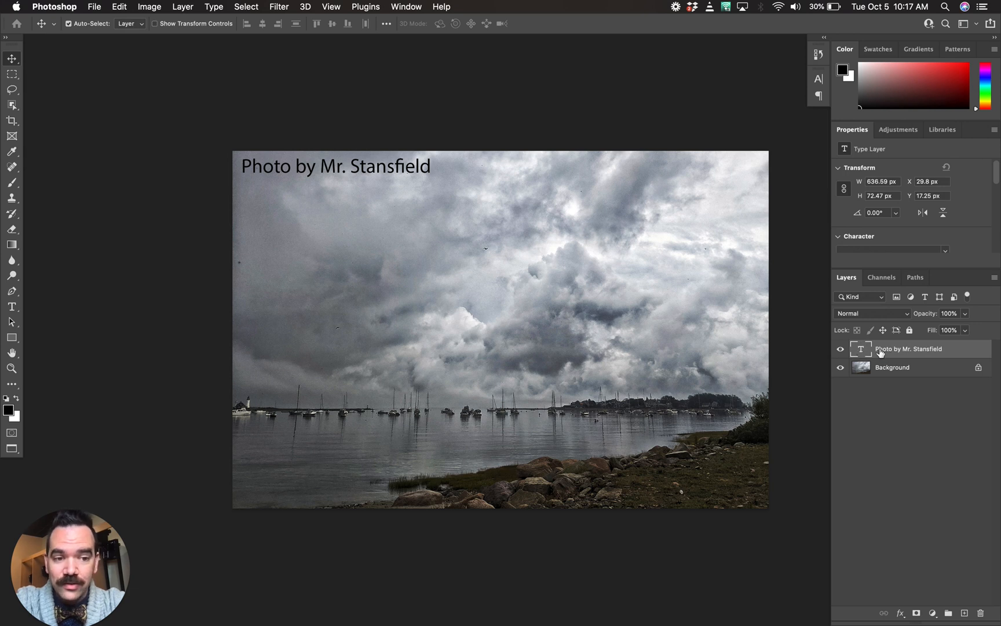
{"action": "mouse_move", "coordinate": [823, 76]}
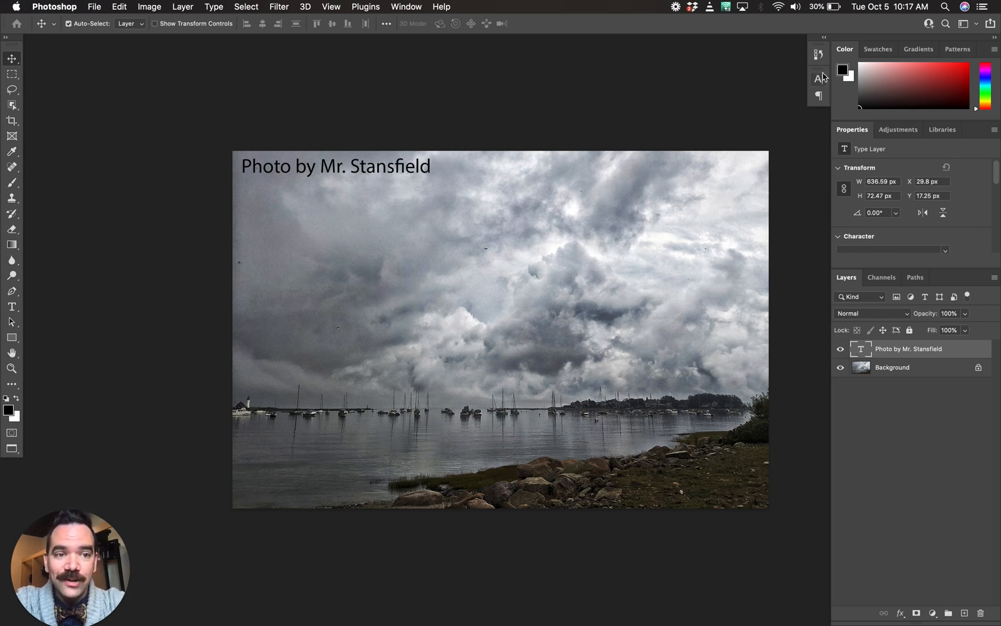
Step: Change the caption's colour to white (#ffffff) via the Character panel's Color Picker
{"action": "left_click", "coordinate": [818, 78]}
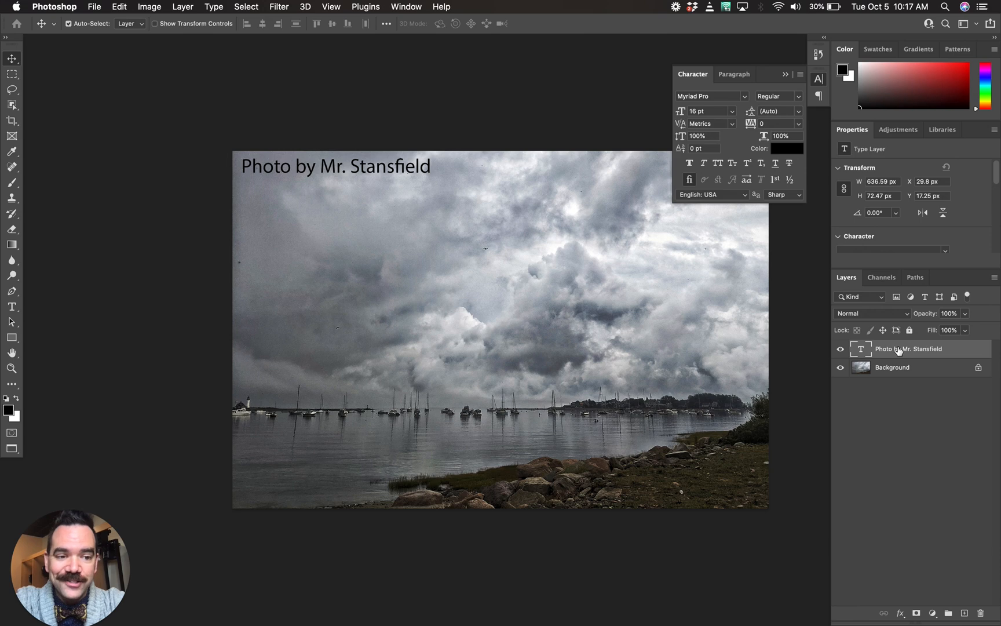
{"action": "left_click", "coordinate": [787, 148]}
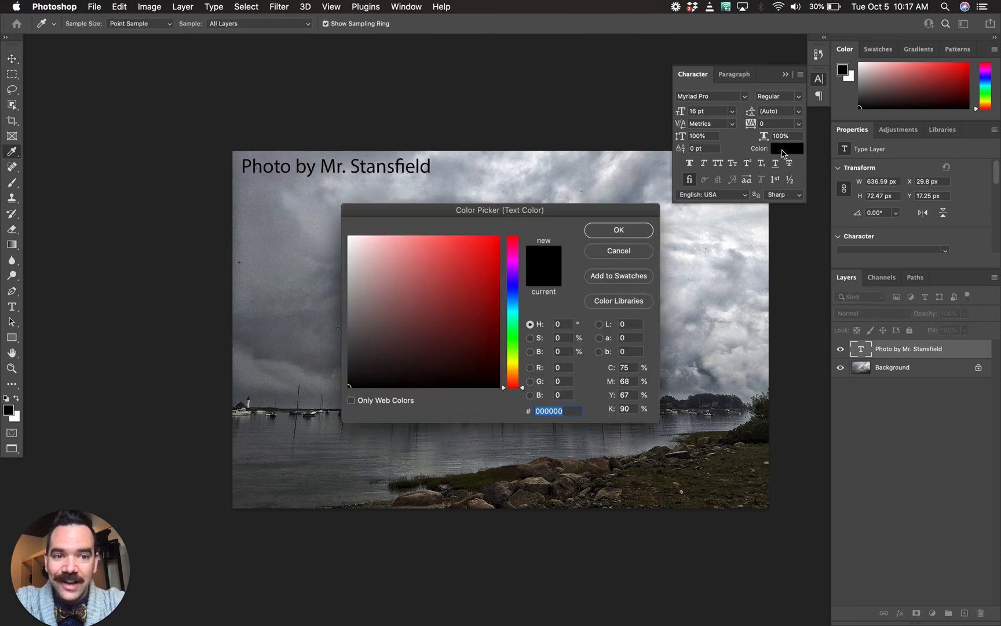
{"action": "left_click", "coordinate": [348, 236]}
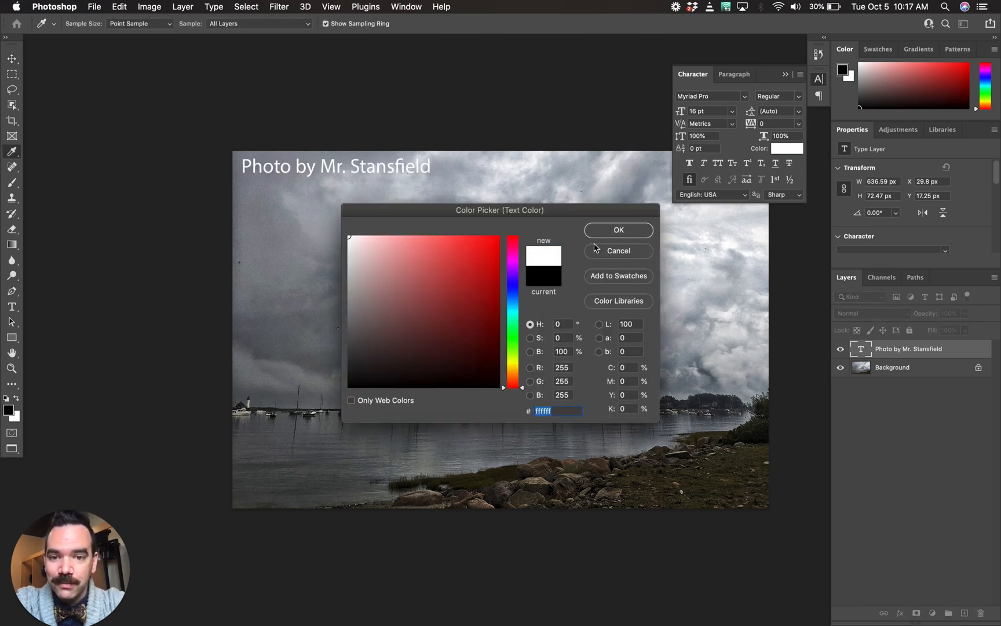
{"action": "left_click", "coordinate": [616, 230]}
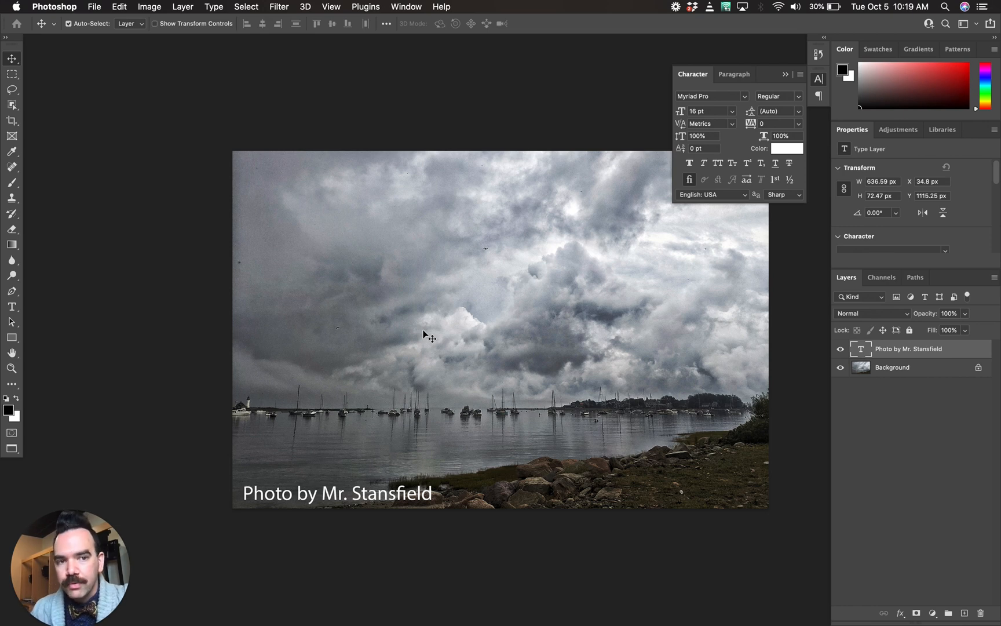
{"action": "mouse_move", "coordinate": [691, 252]}
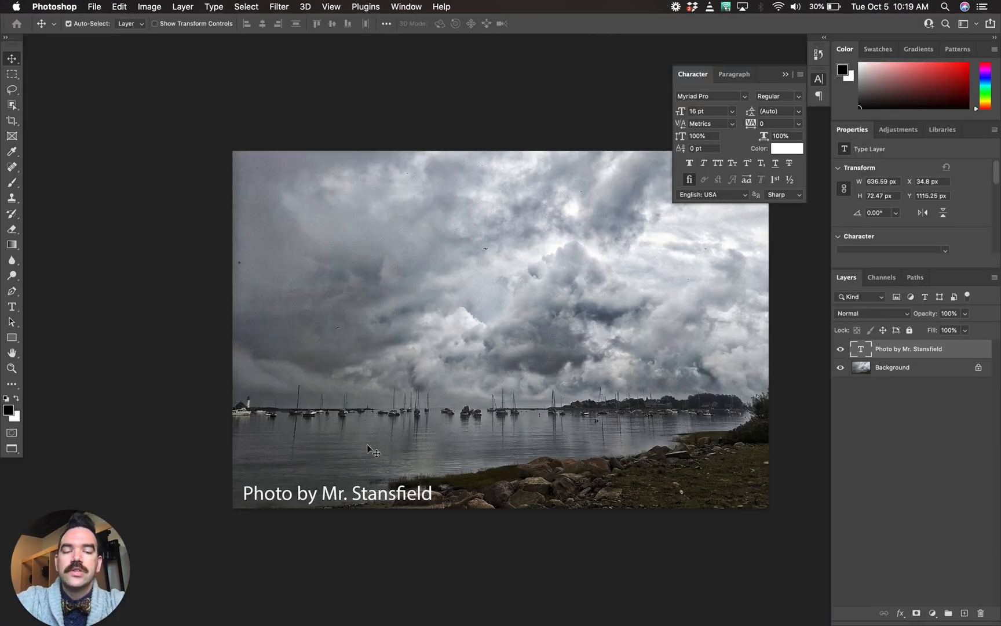
{"action": "mouse_move", "coordinate": [252, 155]}
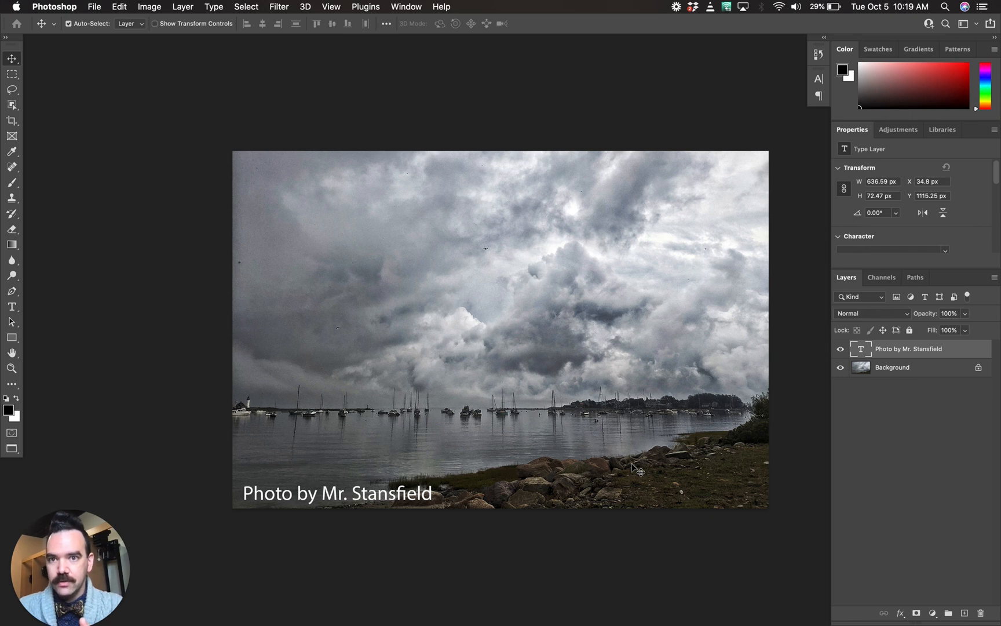
{"action": "mouse_move", "coordinate": [101, 7]}
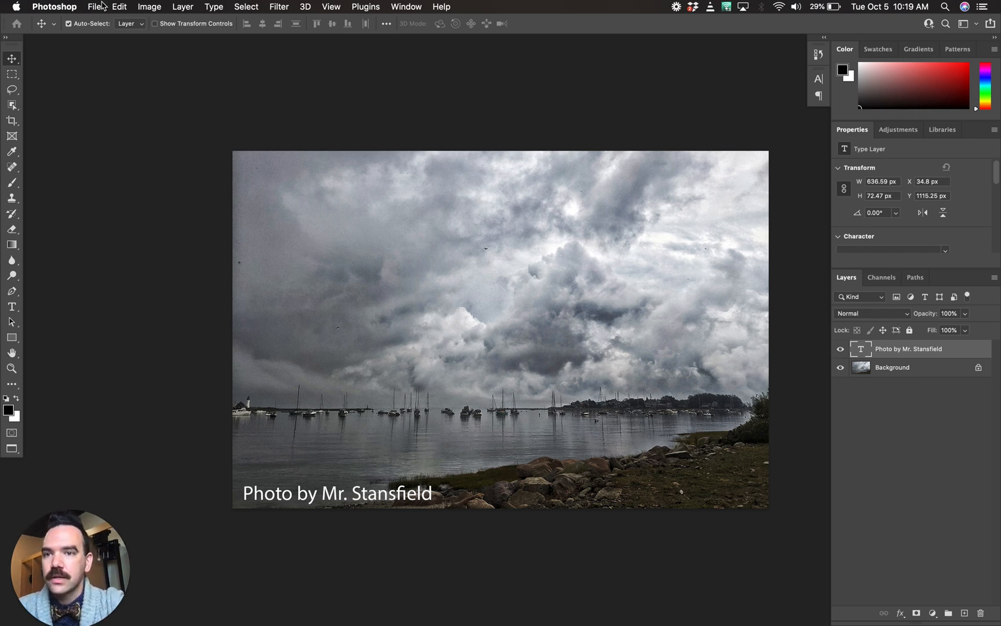
{"action": "mouse_move", "coordinate": [279, 160]}
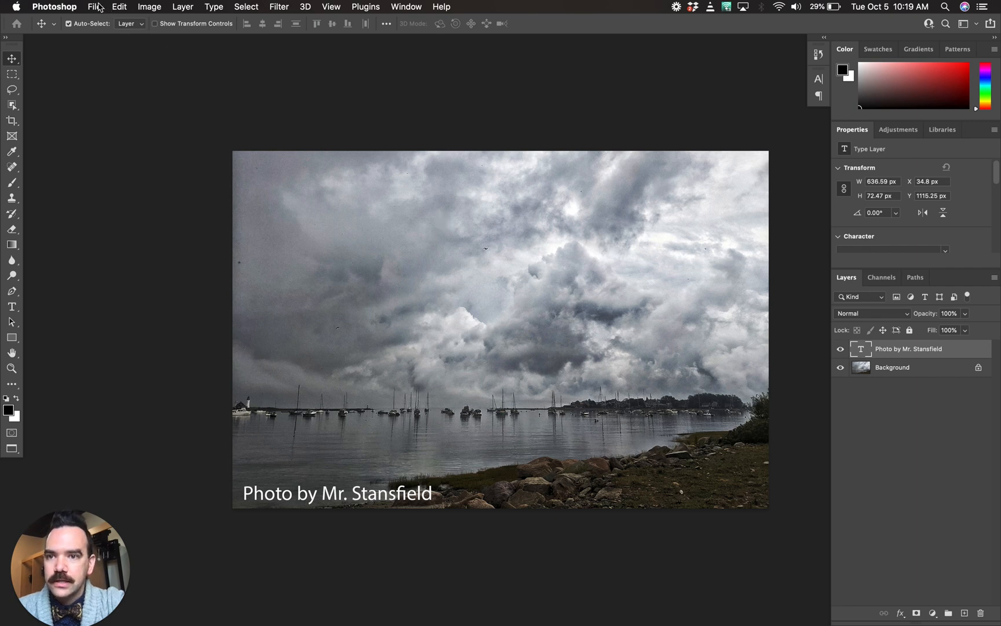
{"action": "mouse_move", "coordinate": [189, 106]}
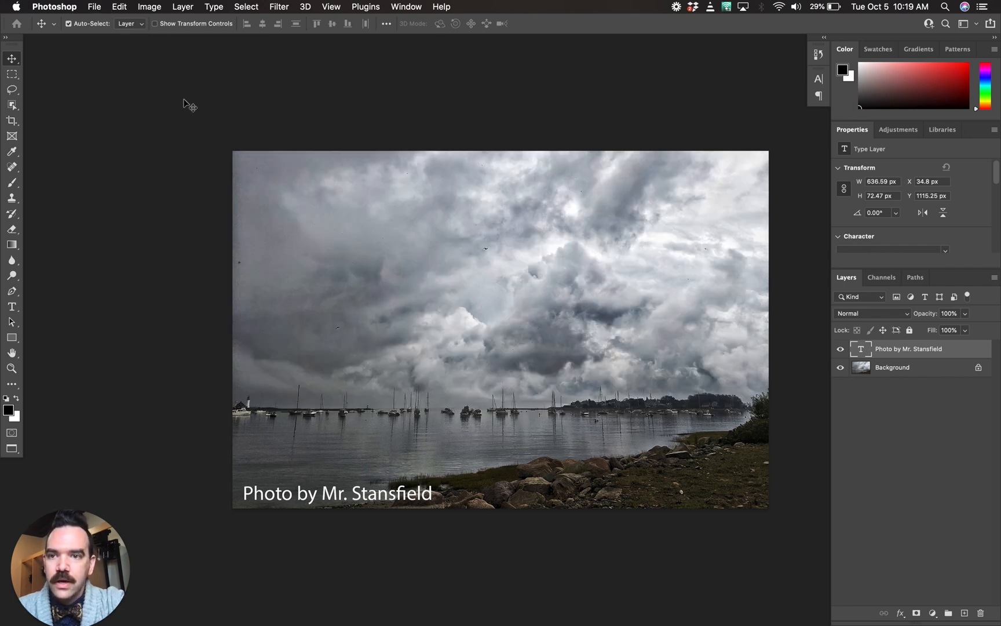
Step: Start Save As and name the file Stansfield_Jesse_P8_4x6print1
{"action": "left_click", "coordinate": [94, 7]}
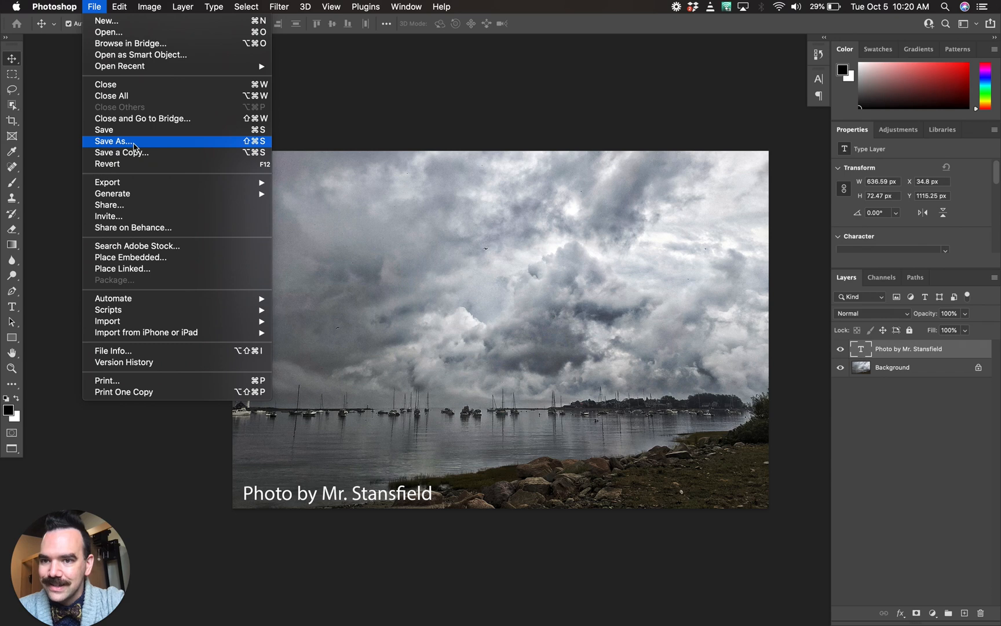
{"action": "left_click", "coordinate": [114, 141]}
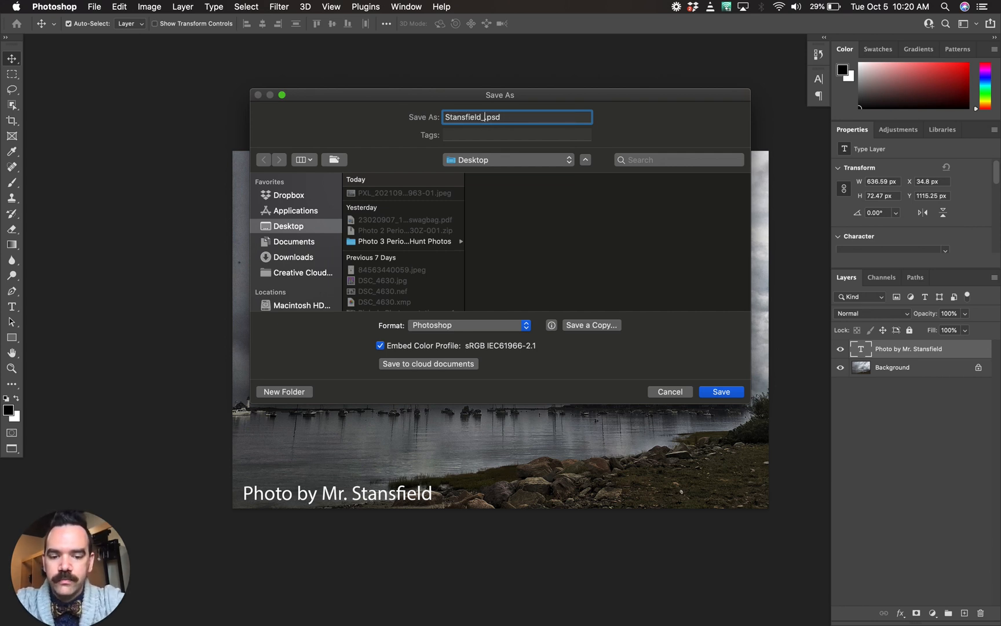
{"action": "type", "text": "Jesse_P8"}
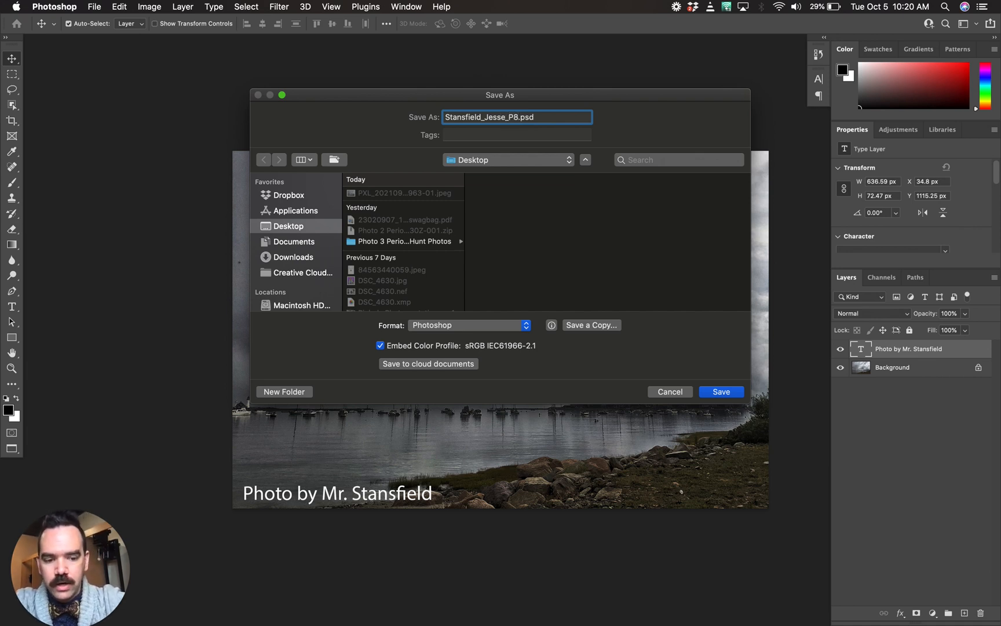
{"action": "type", "text": "_"}
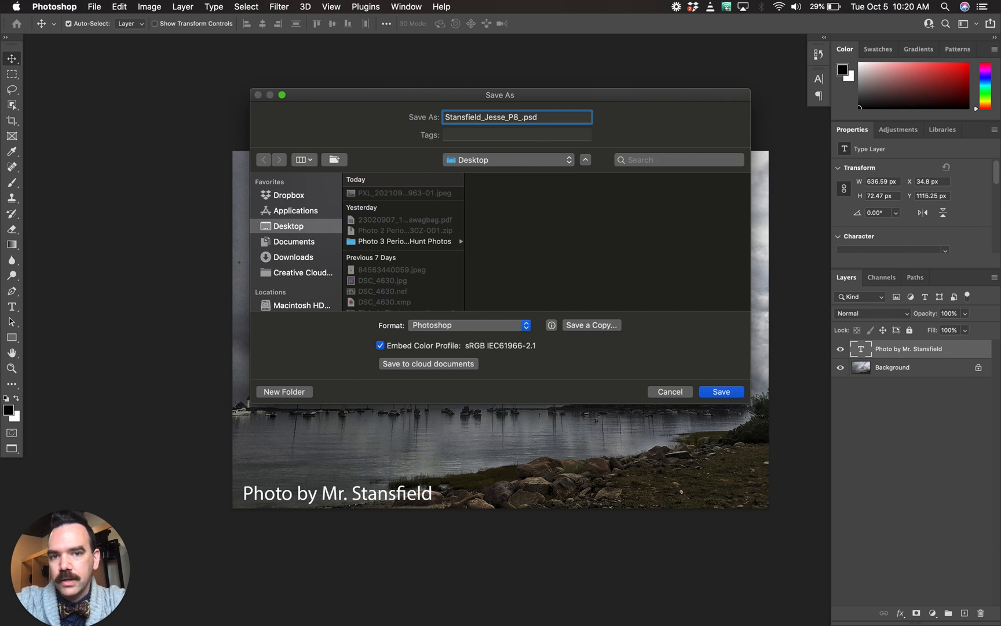
{"action": "type", "text": "favo"}
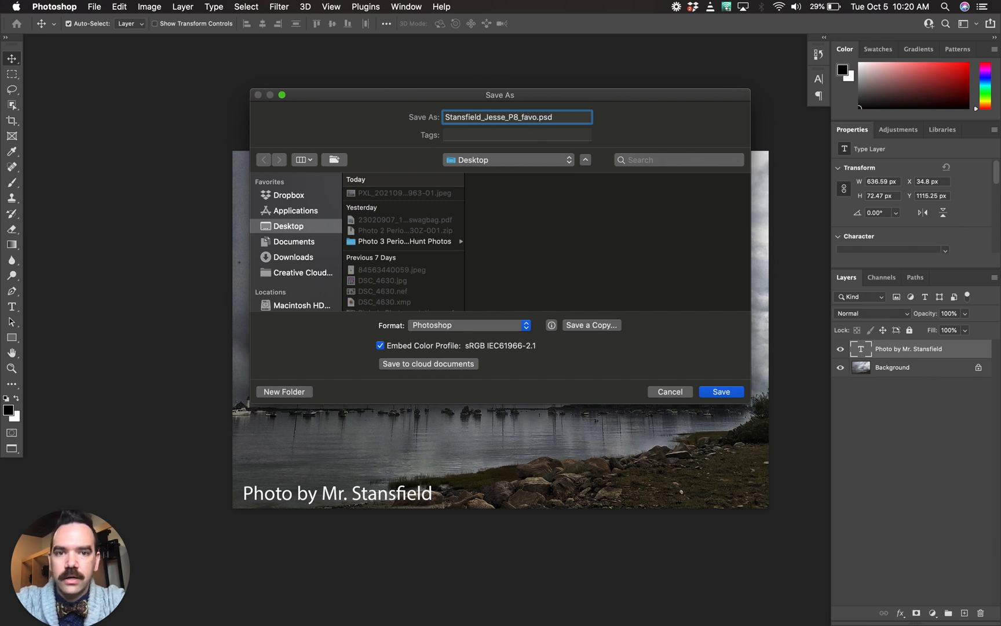
{"action": "type", "text": "4x6"}
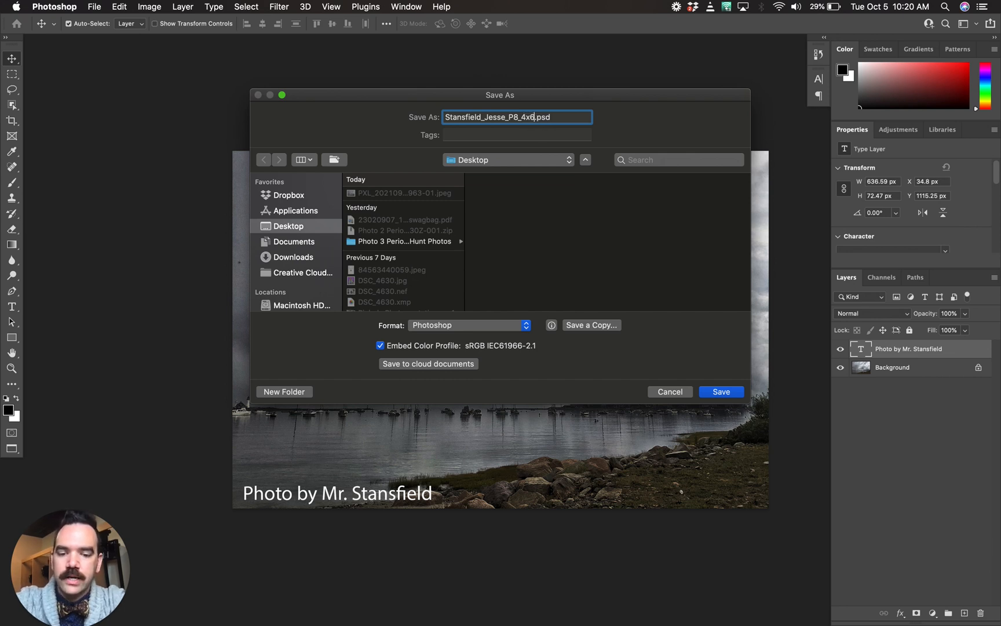
{"action": "type", "text": "print1"}
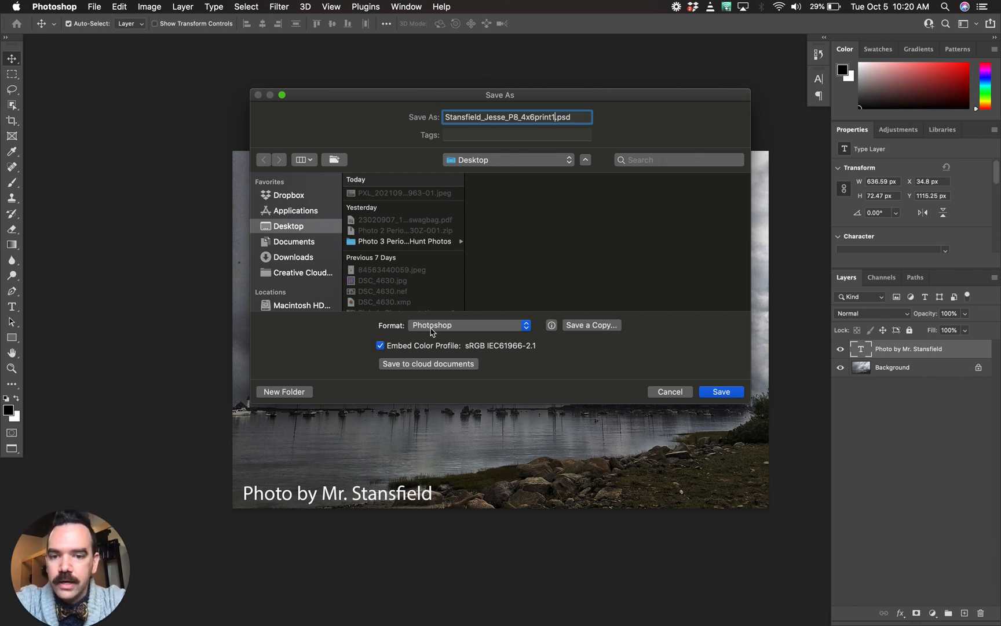
{"action": "mouse_move", "coordinate": [444, 329]}
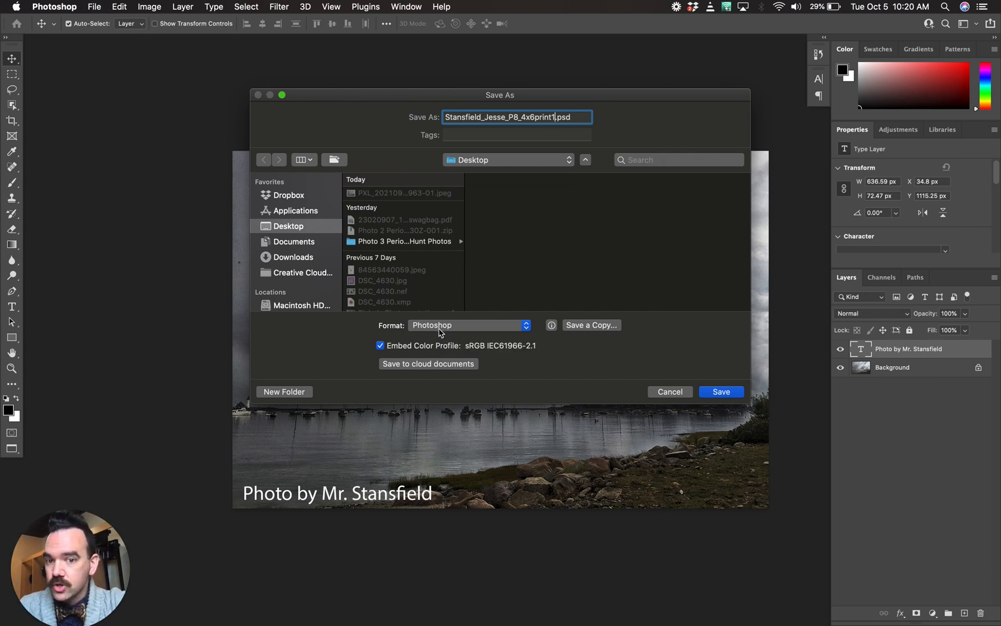
Step: Keep the Photoshop format and save the PSD to the Desktop
{"action": "left_click", "coordinate": [468, 325]}
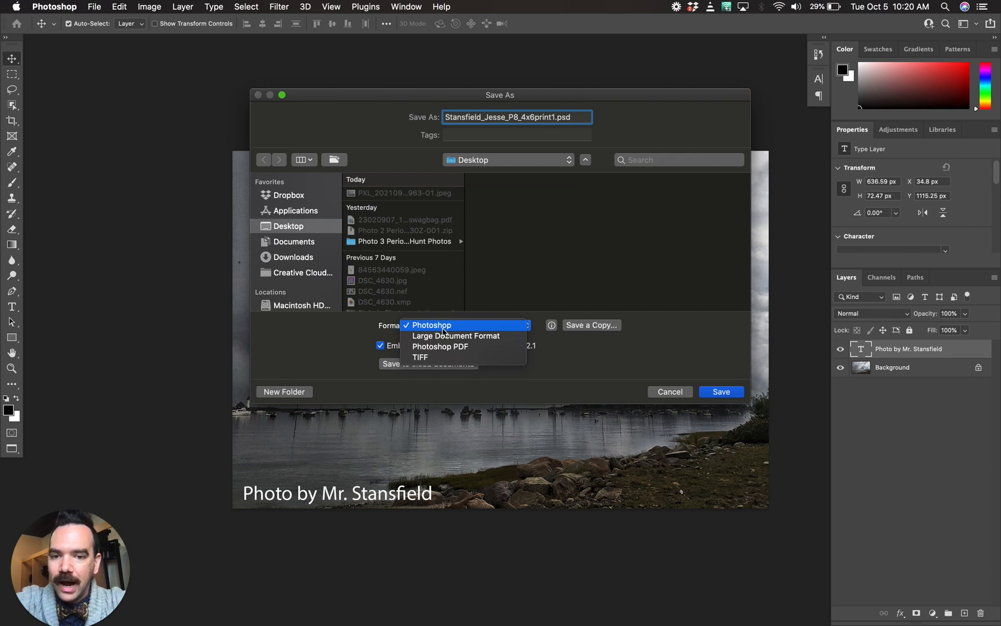
{"action": "mouse_move", "coordinate": [590, 342]}
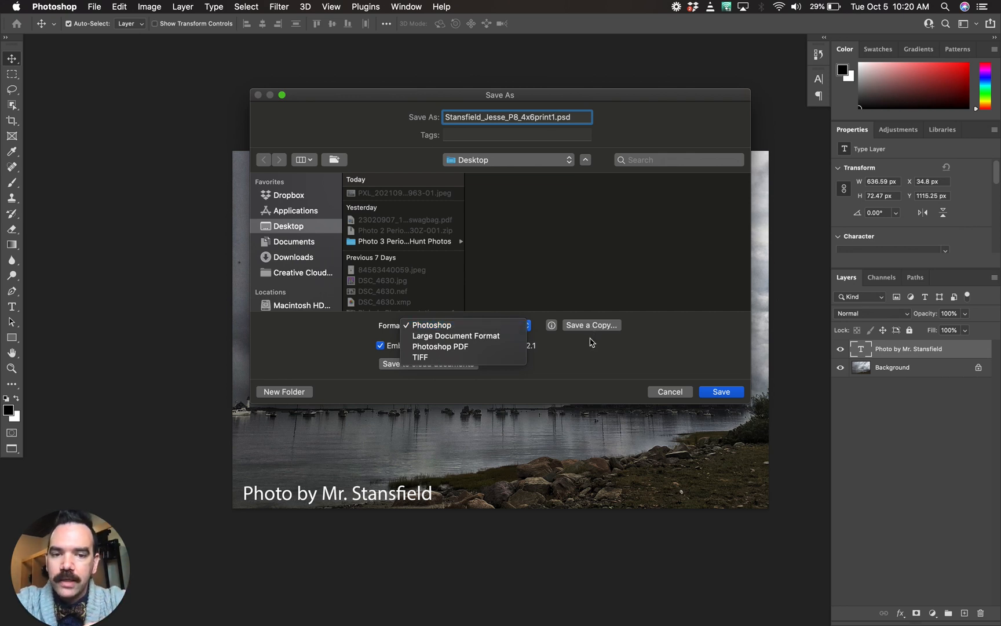
{"action": "left_click", "coordinate": [432, 324]}
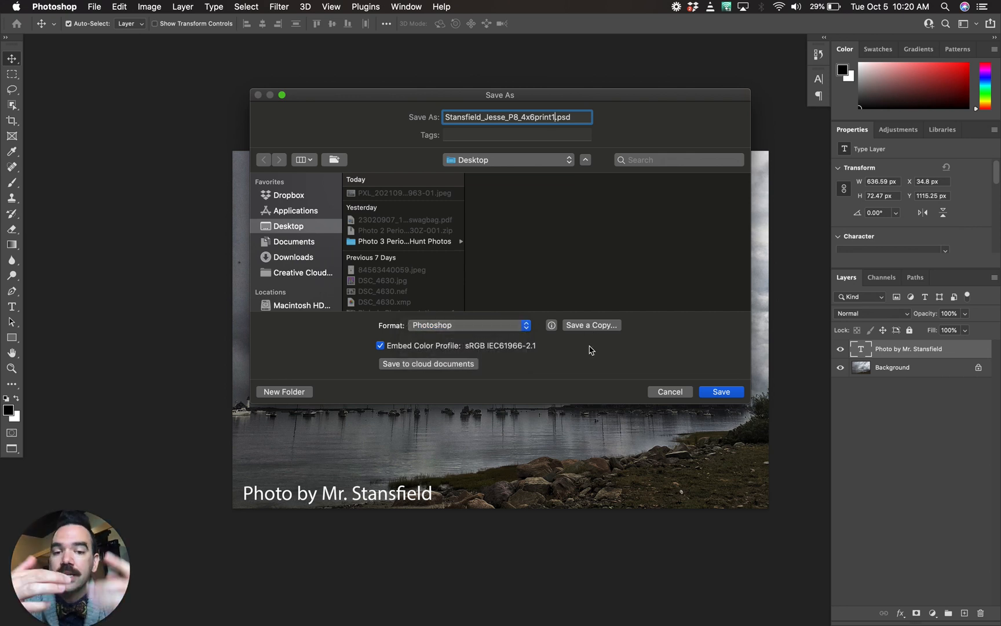
{"action": "mouse_move", "coordinate": [672, 381]}
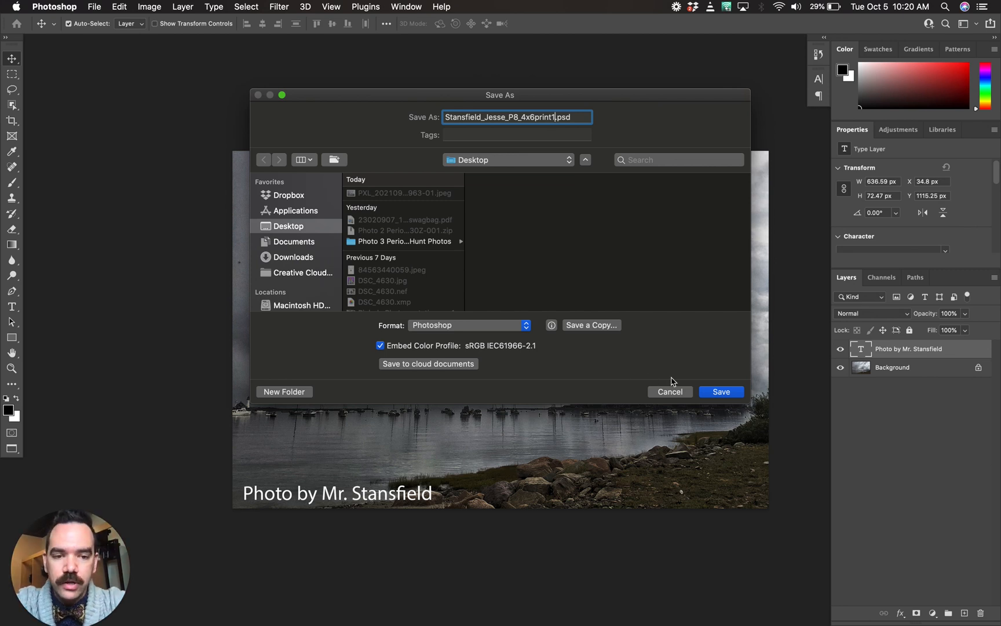
{"action": "mouse_move", "coordinate": [693, 398]}
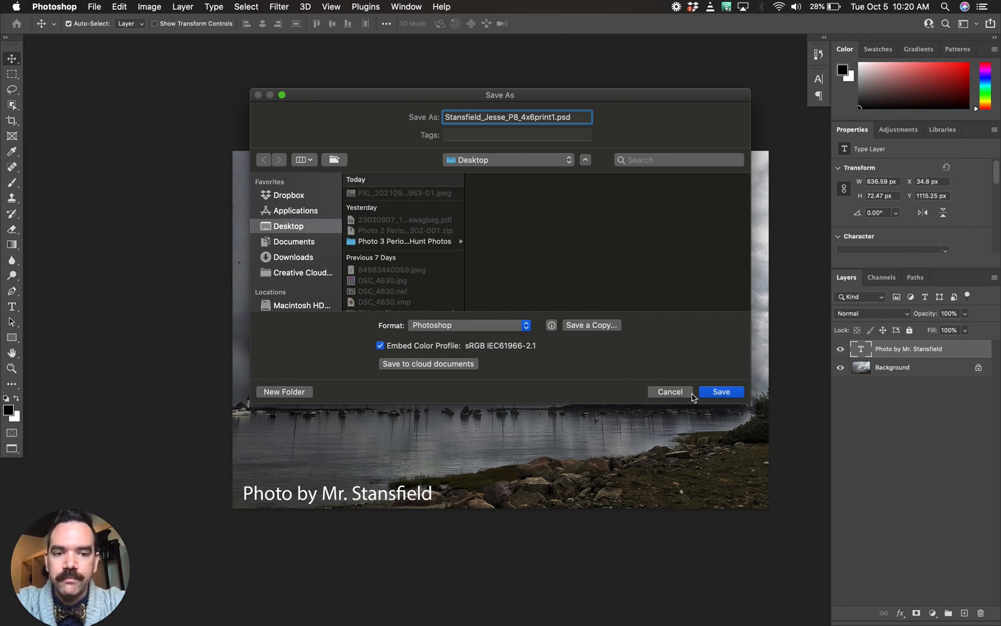
{"action": "mouse_move", "coordinate": [717, 394]}
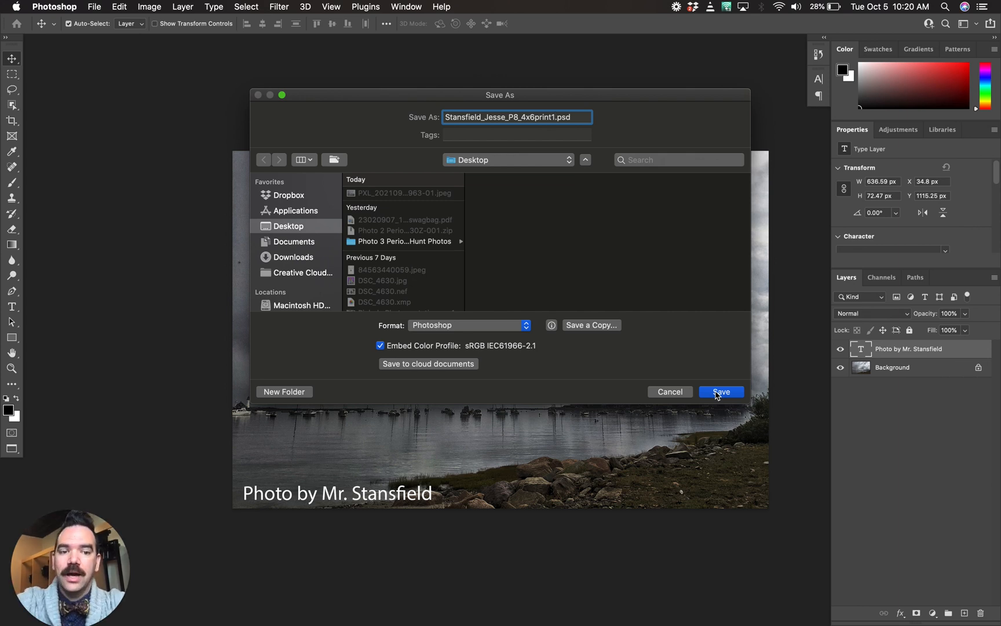
{"action": "left_click", "coordinate": [721, 392]}
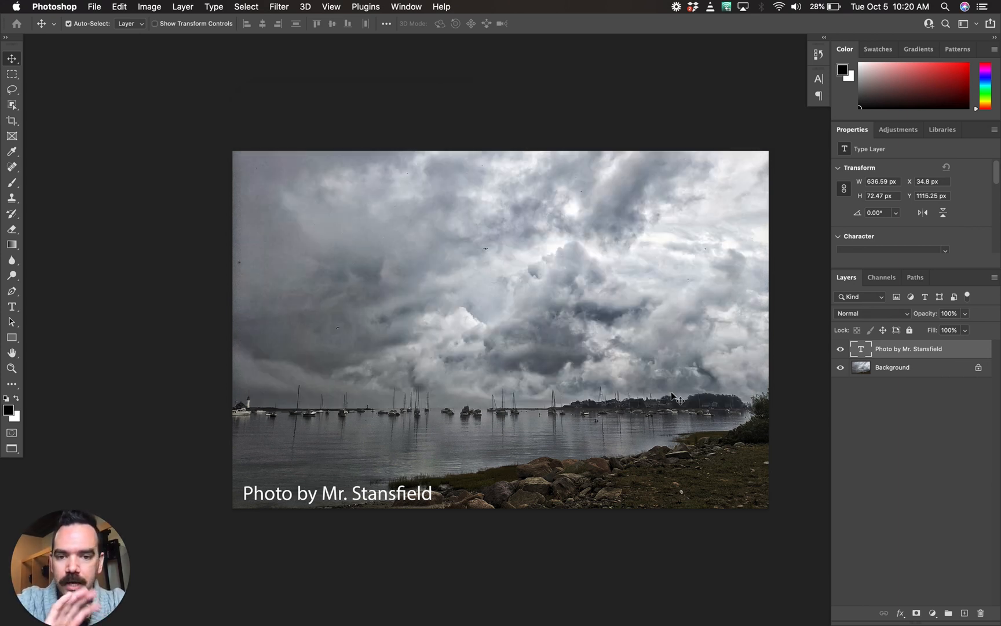
{"action": "mouse_move", "coordinate": [109, 7]}
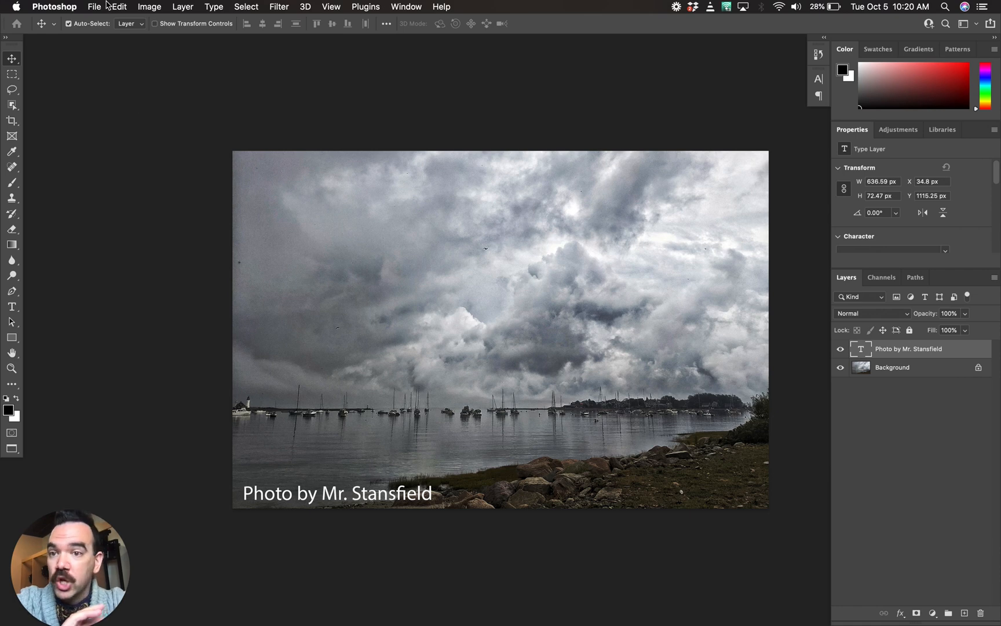
Step: Start Save a Copy with JPEG chosen as the copy's format
{"action": "left_click", "coordinate": [94, 7]}
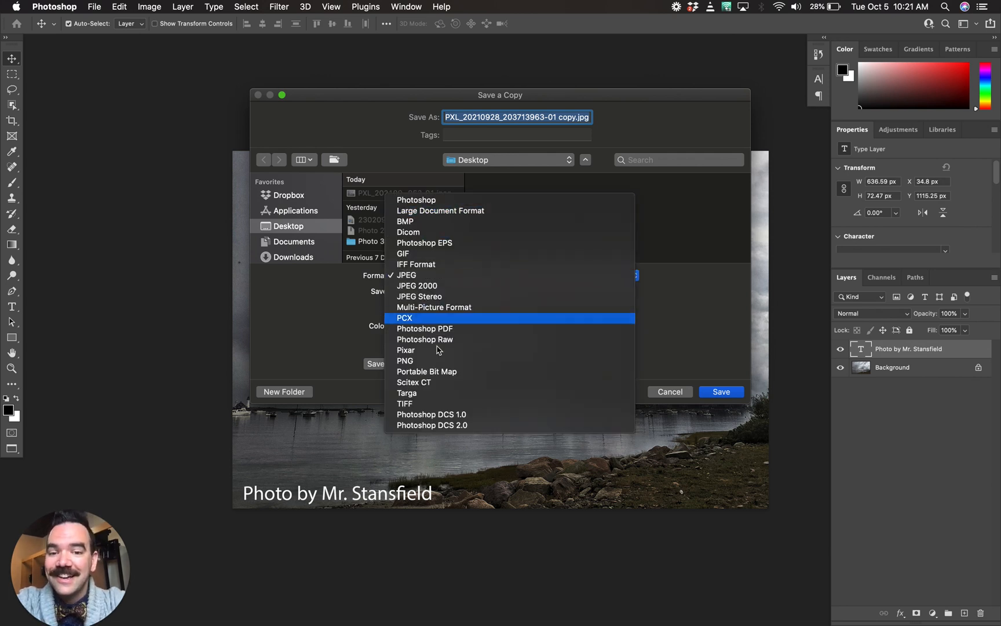
{"action": "mouse_move", "coordinate": [454, 265]}
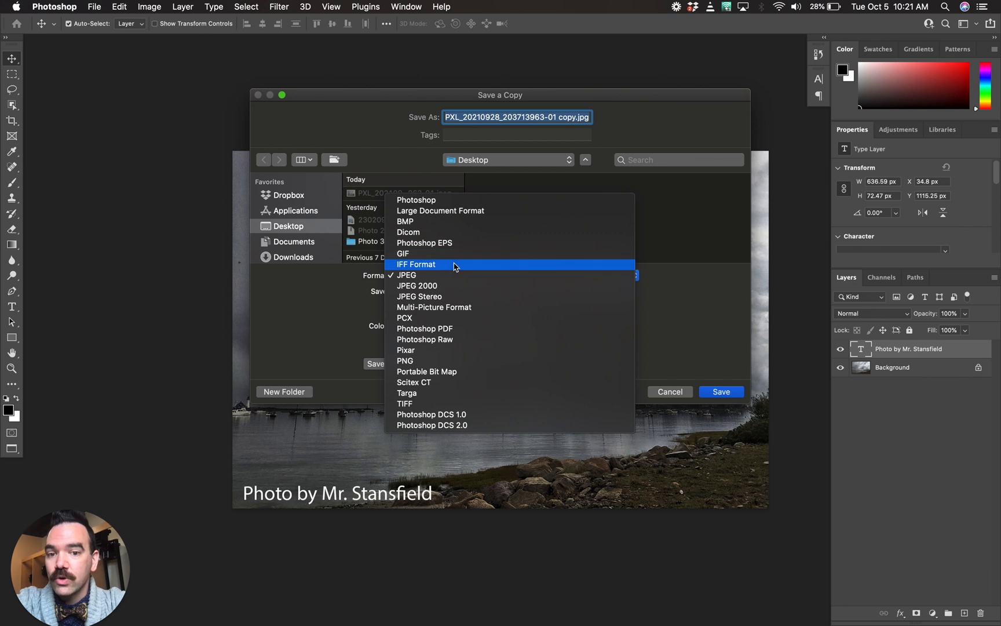
{"action": "mouse_move", "coordinate": [452, 285]}
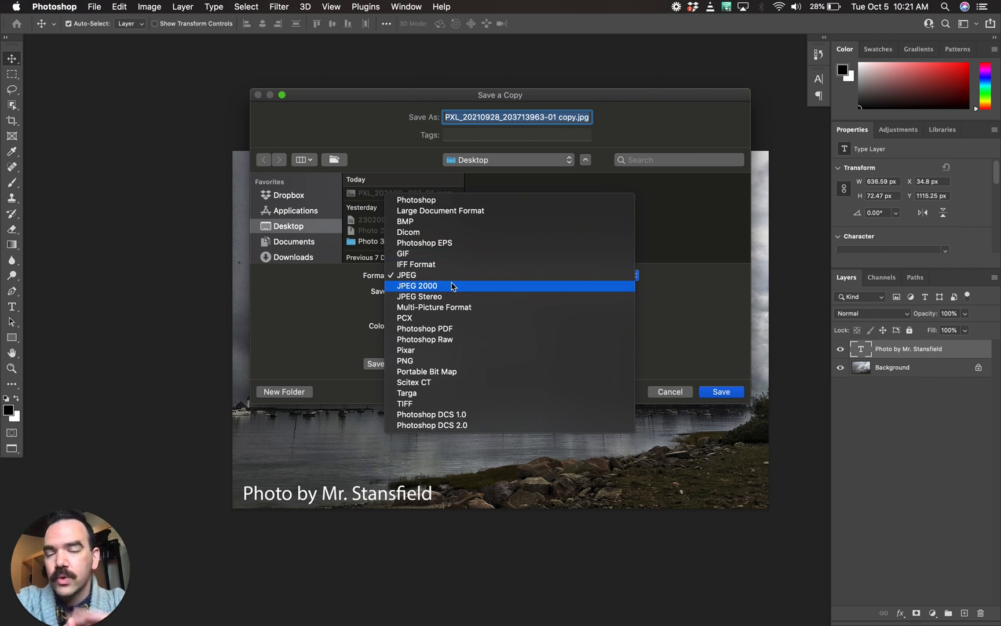
{"action": "mouse_move", "coordinate": [451, 275]}
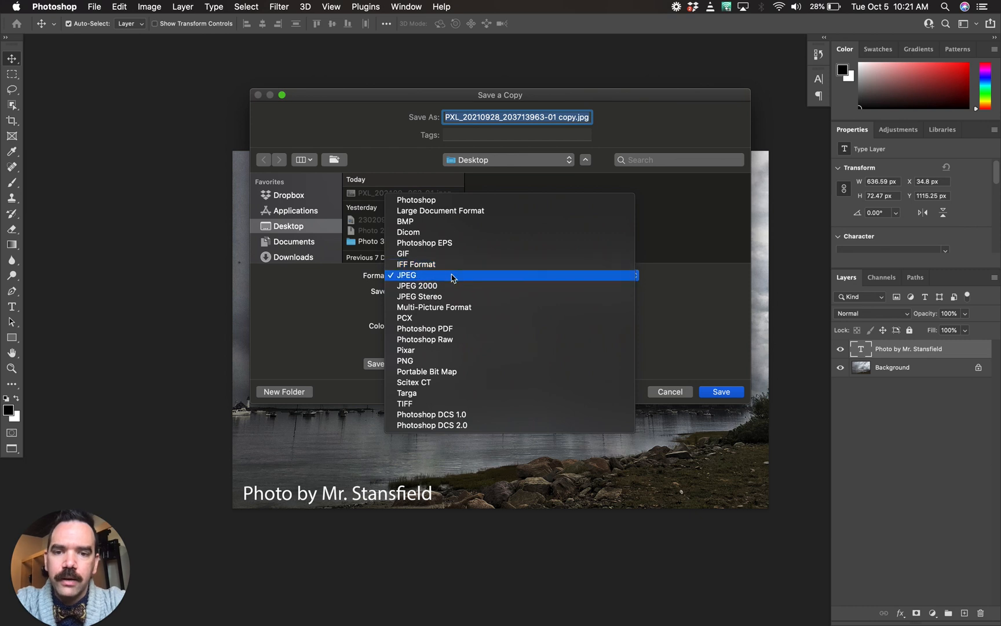
{"action": "left_click", "coordinate": [405, 275]}
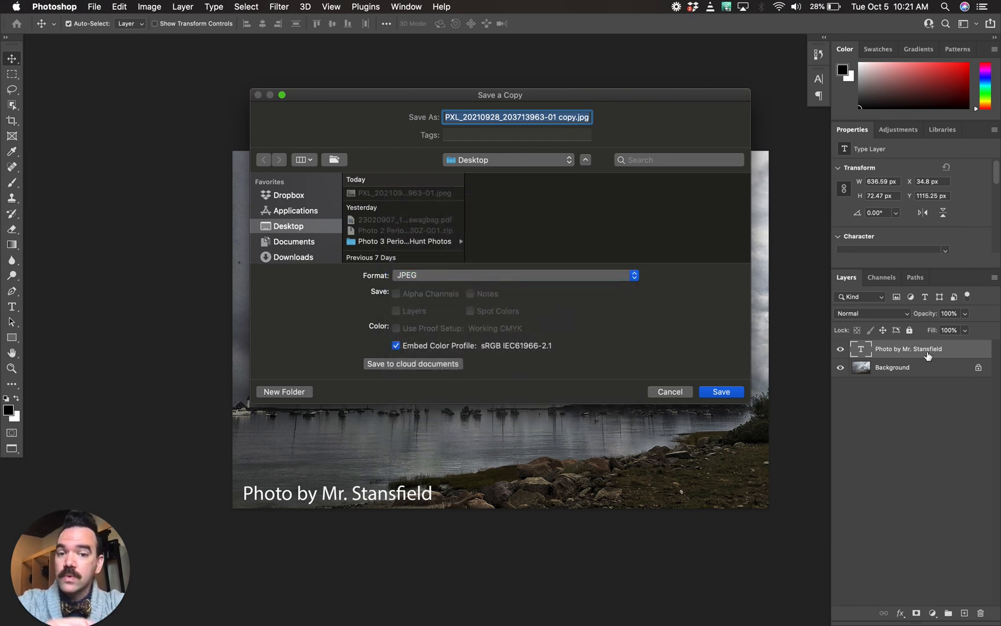
{"action": "mouse_move", "coordinate": [929, 356]}
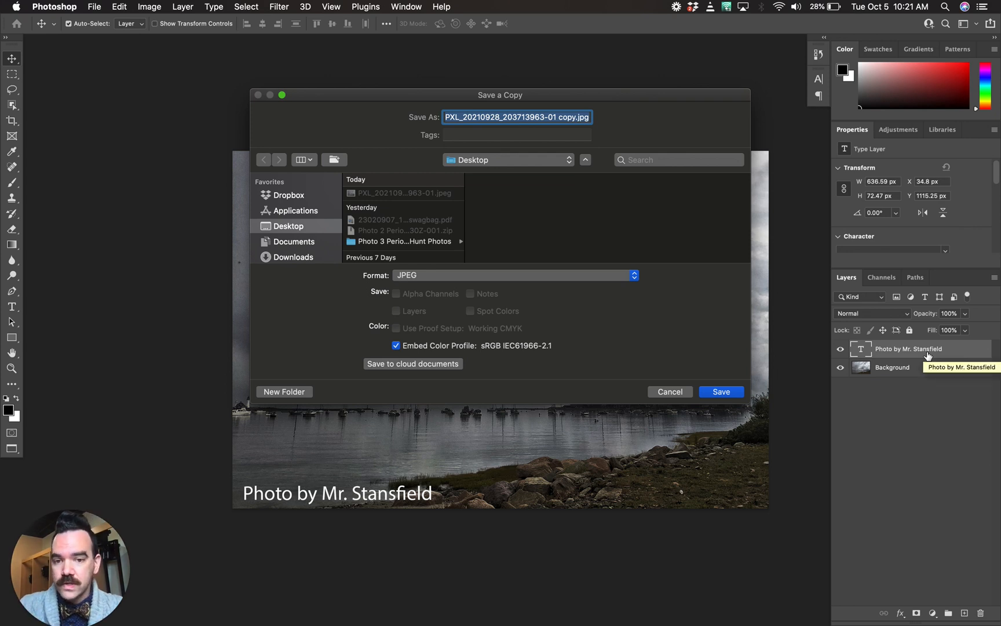
{"action": "mouse_move", "coordinate": [541, 114]}
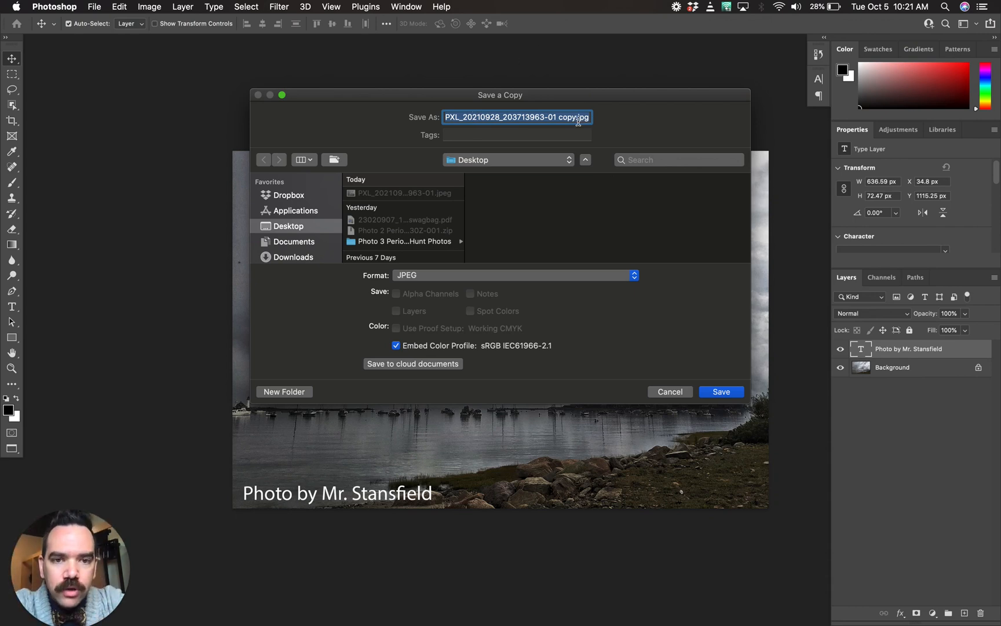
{"action": "mouse_move", "coordinate": [503, 283]}
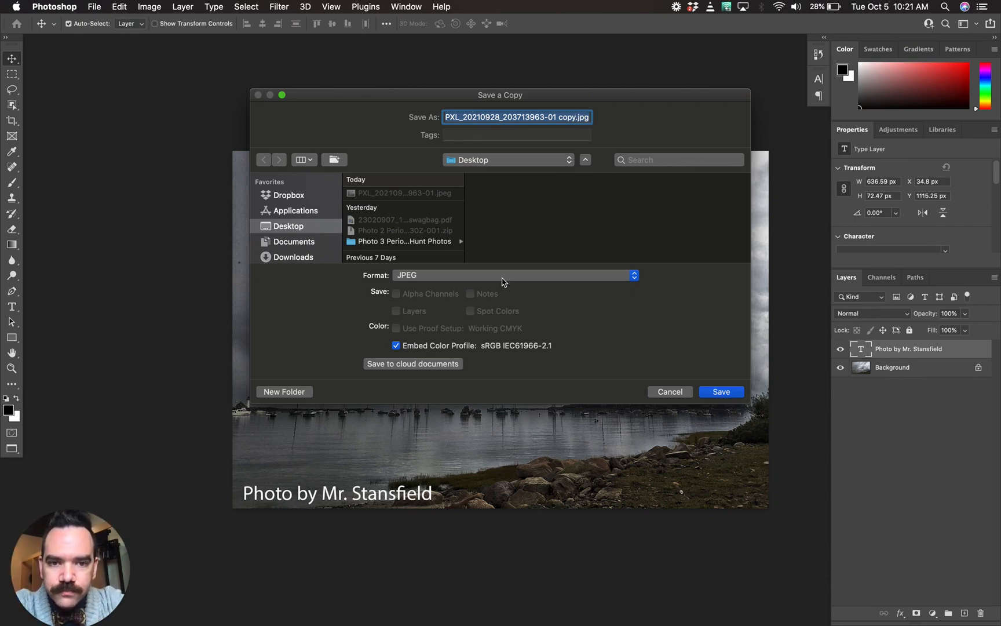
{"action": "left_click", "coordinate": [516, 275]}
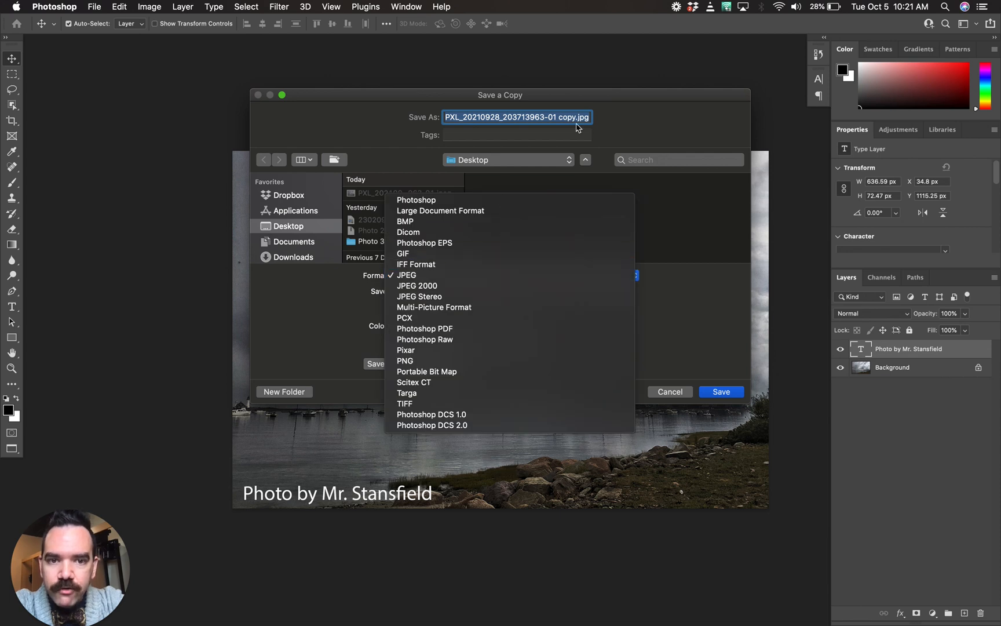
{"action": "left_click", "coordinate": [406, 274]}
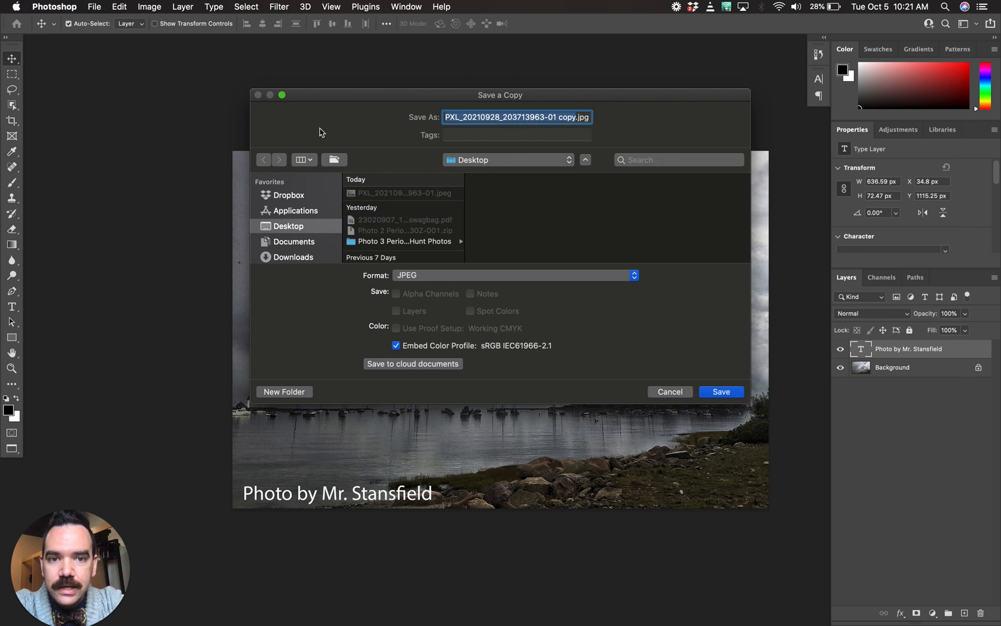
{"action": "left_click", "coordinate": [514, 275]}
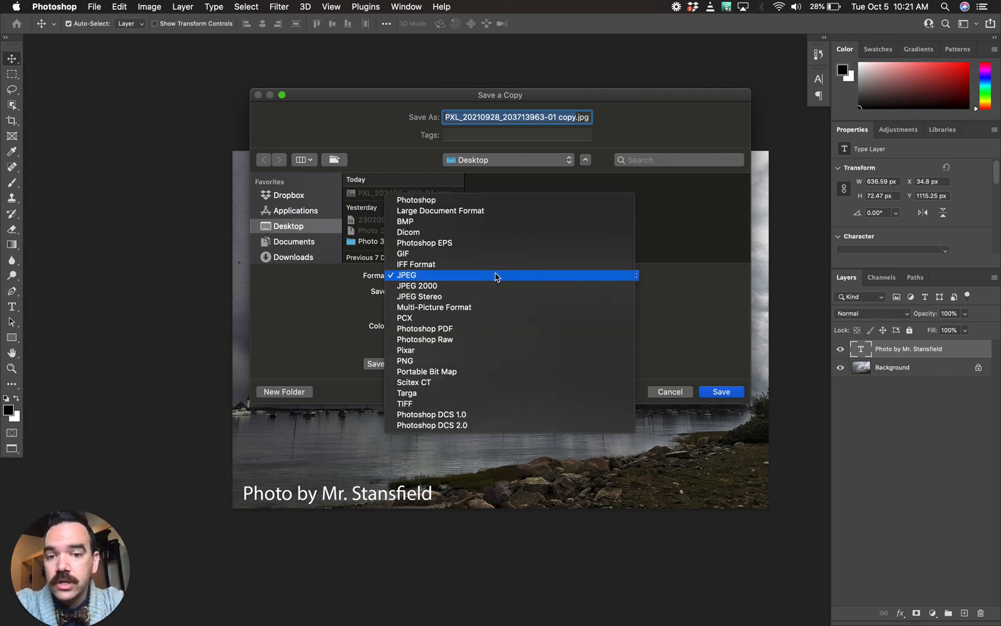
{"action": "mouse_move", "coordinate": [478, 199]}
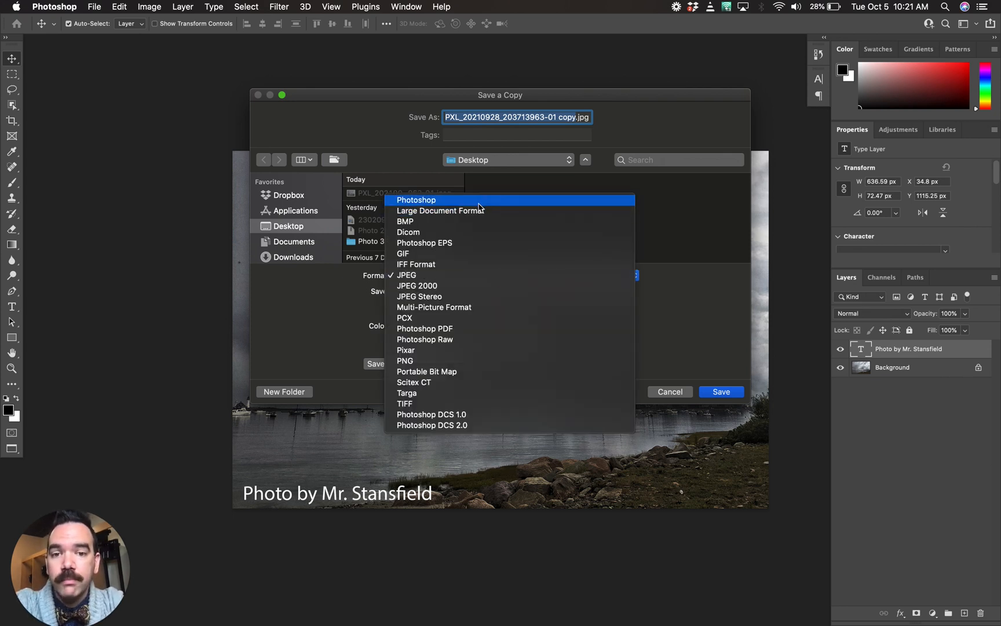
{"action": "left_click", "coordinate": [416, 199]}
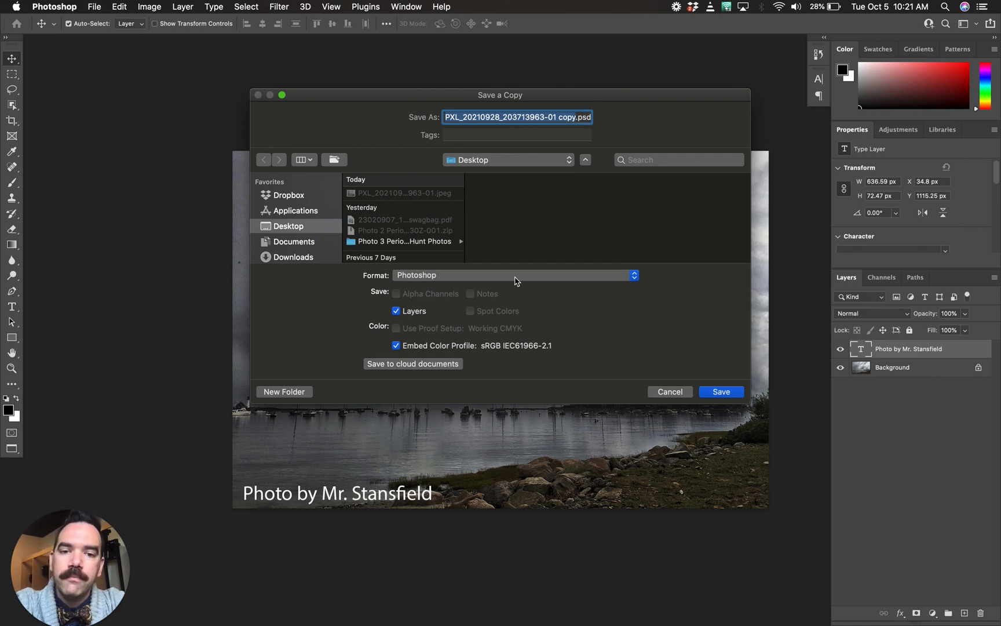
{"action": "mouse_move", "coordinate": [515, 275]}
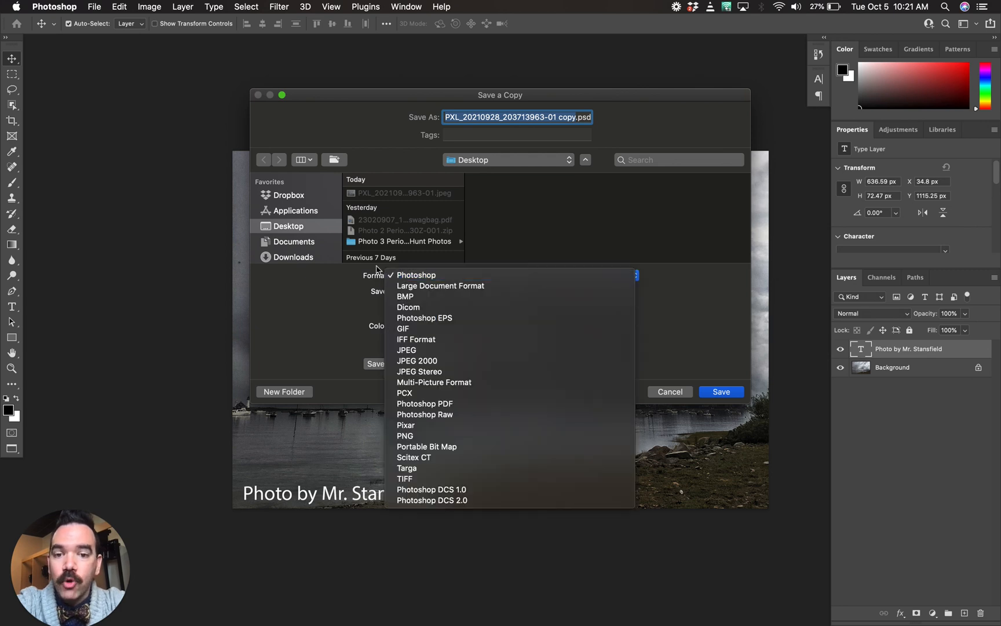
{"action": "left_click", "coordinate": [406, 350]}
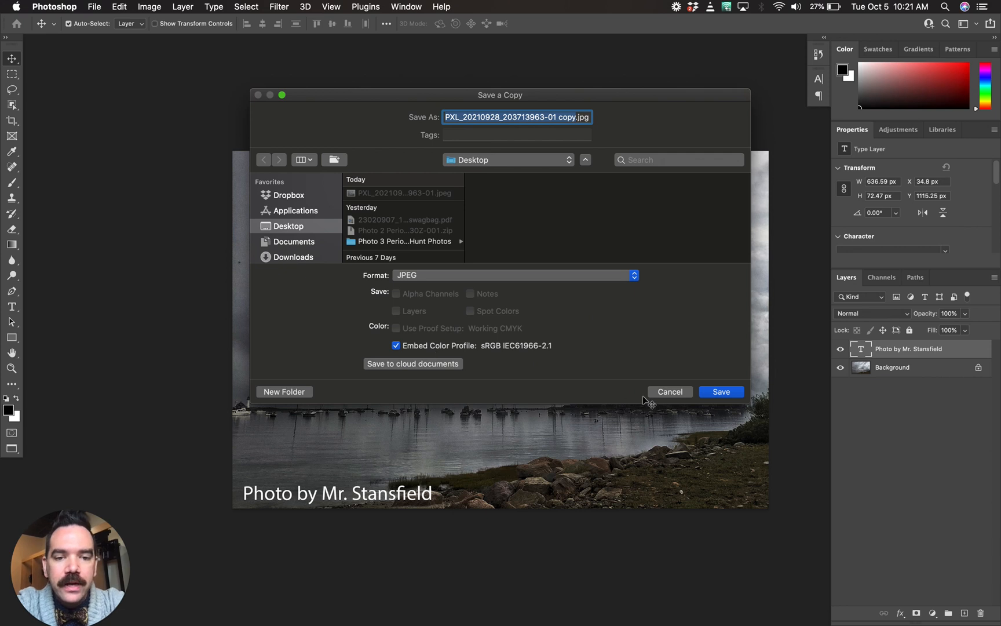
{"action": "left_click", "coordinate": [721, 392]}
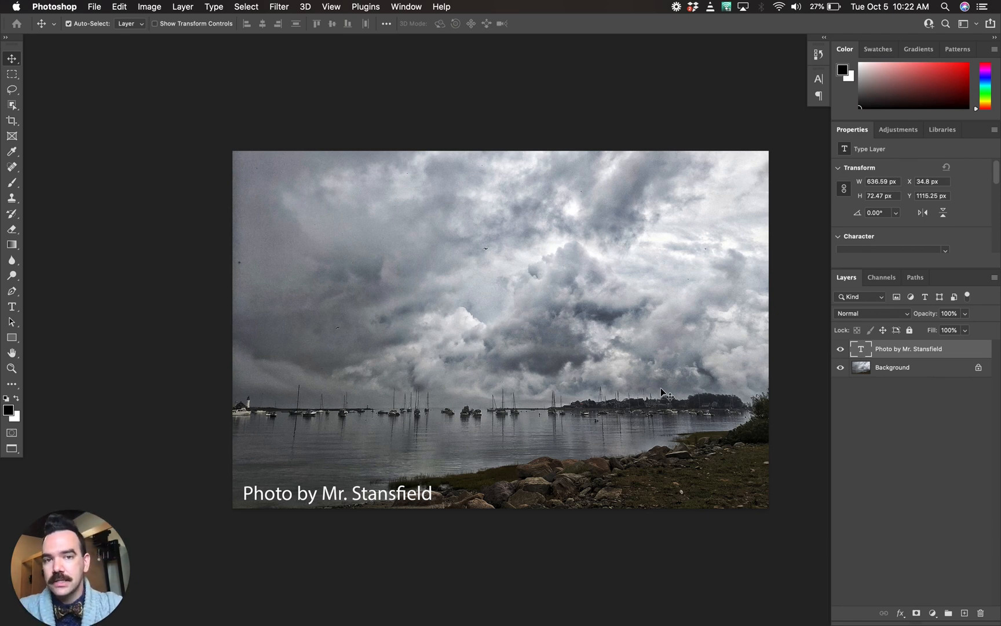
{"action": "mouse_move", "coordinate": [419, 371]}
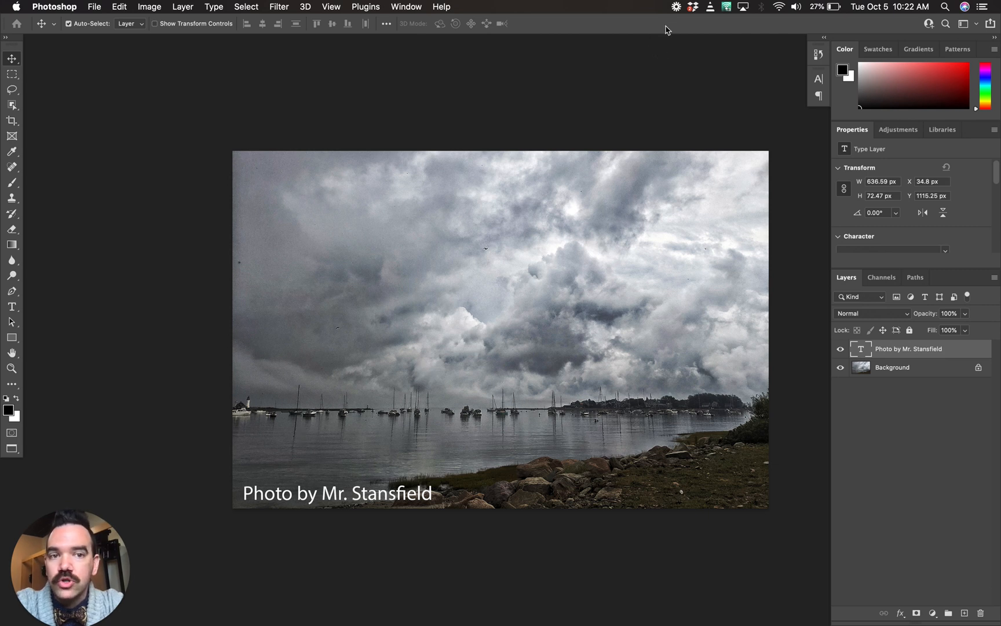
{"action": "mouse_move", "coordinate": [672, 17]}
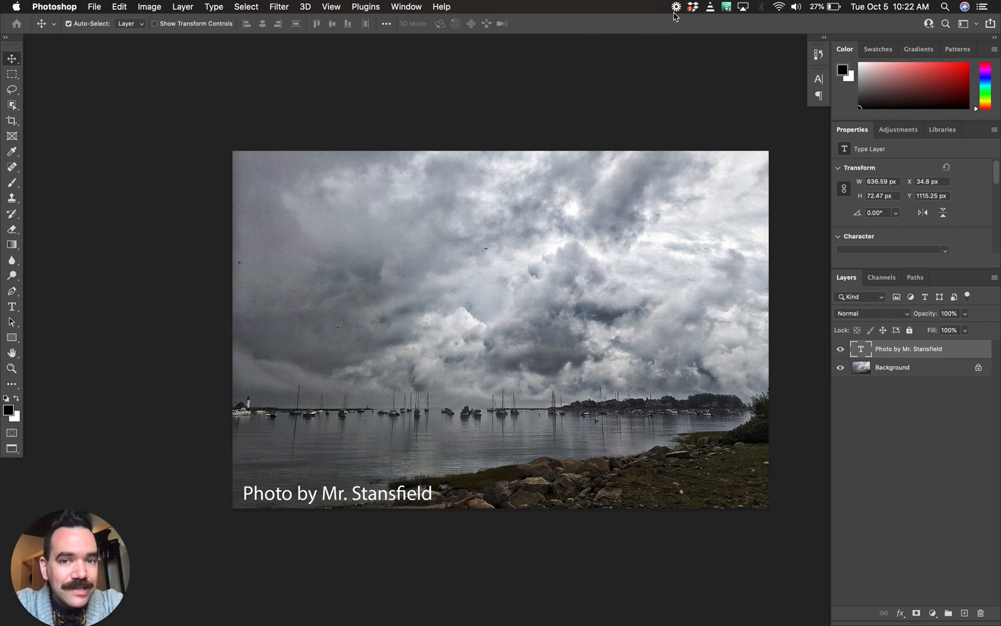